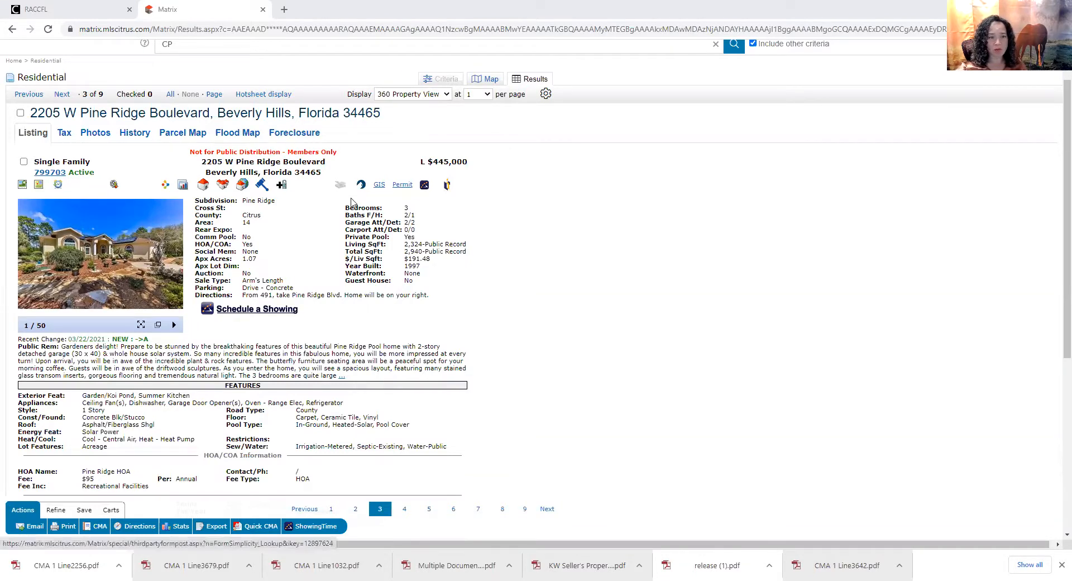
mouse_move(419, 241)
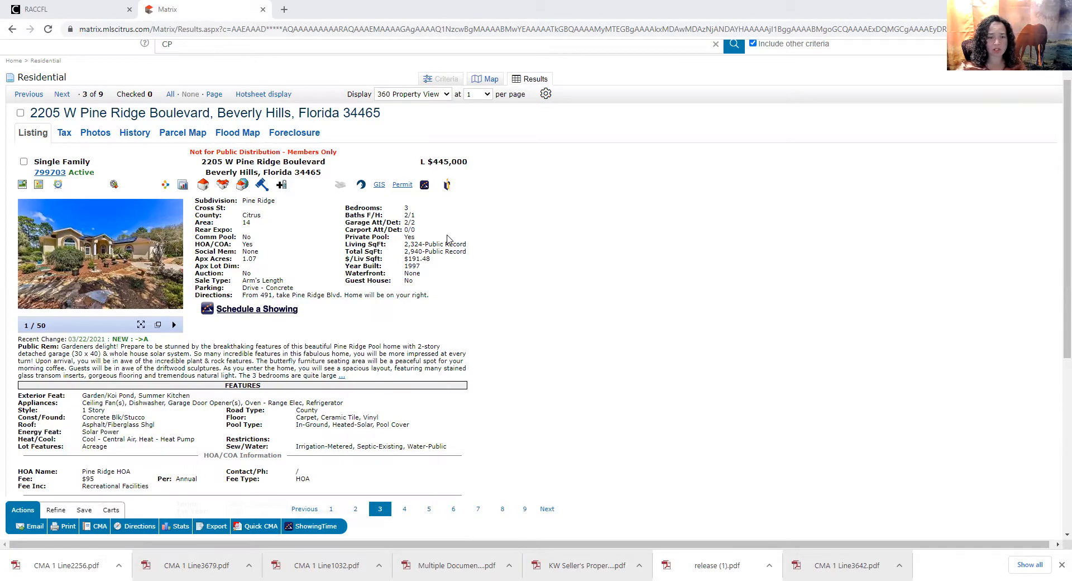
mouse_move(458, 230)
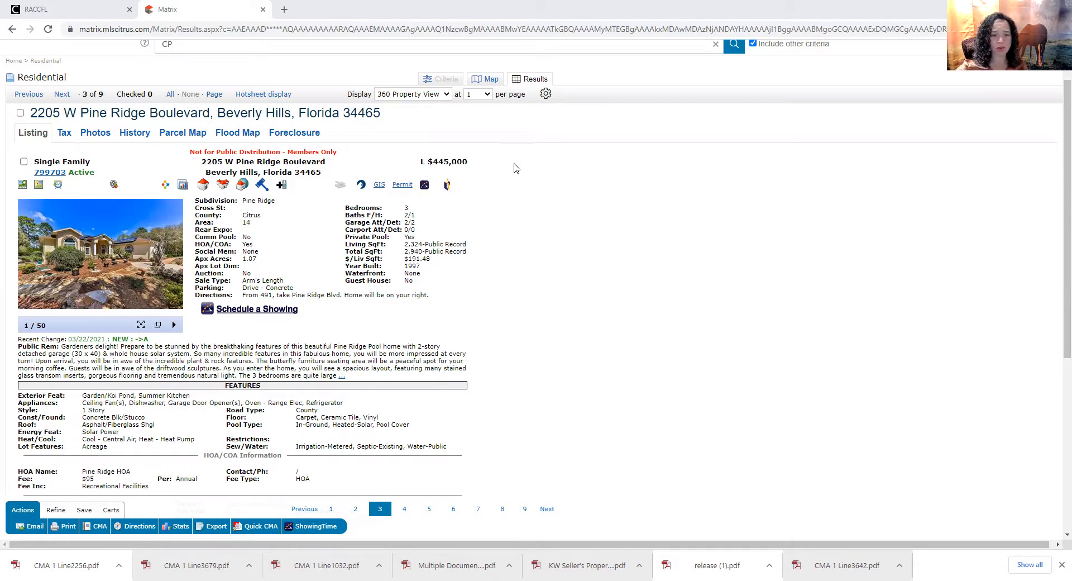
mouse_move(136, 258)
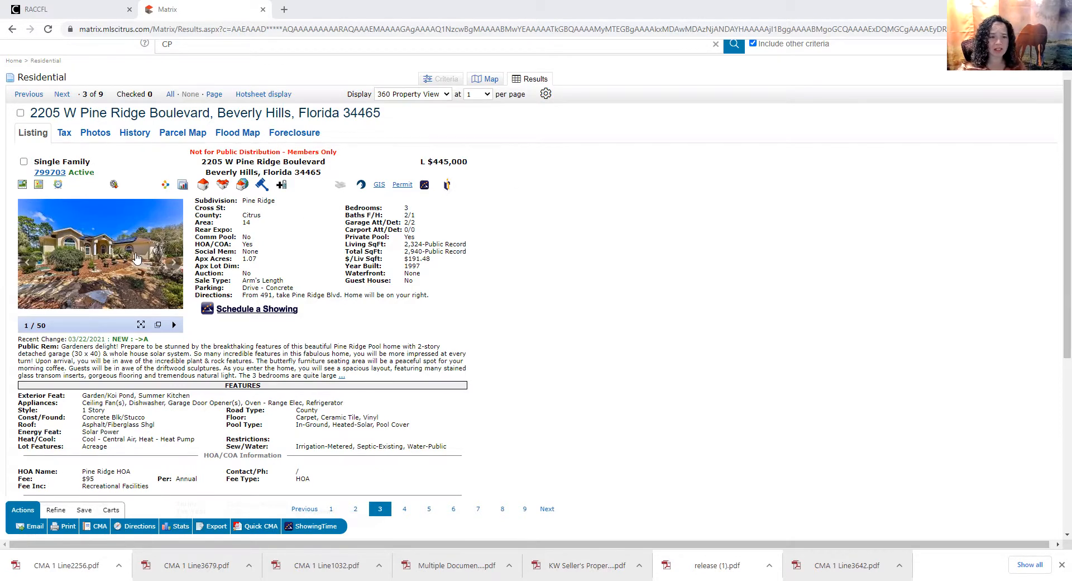
Open the listing's photo gallery enlarged at photo 1 of 50, the front of the house
click(100, 253)
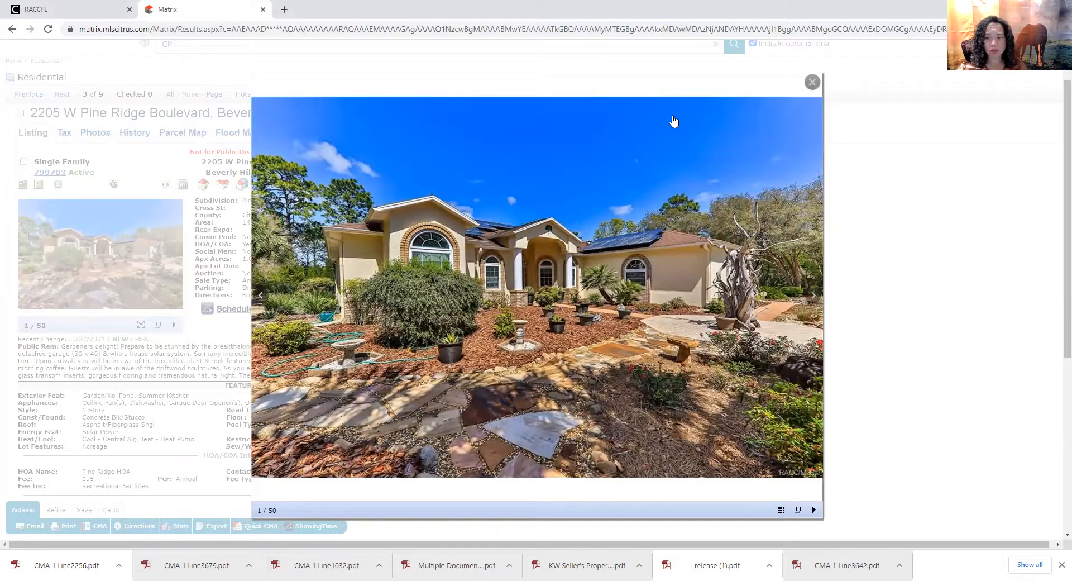
mouse_move(619, 260)
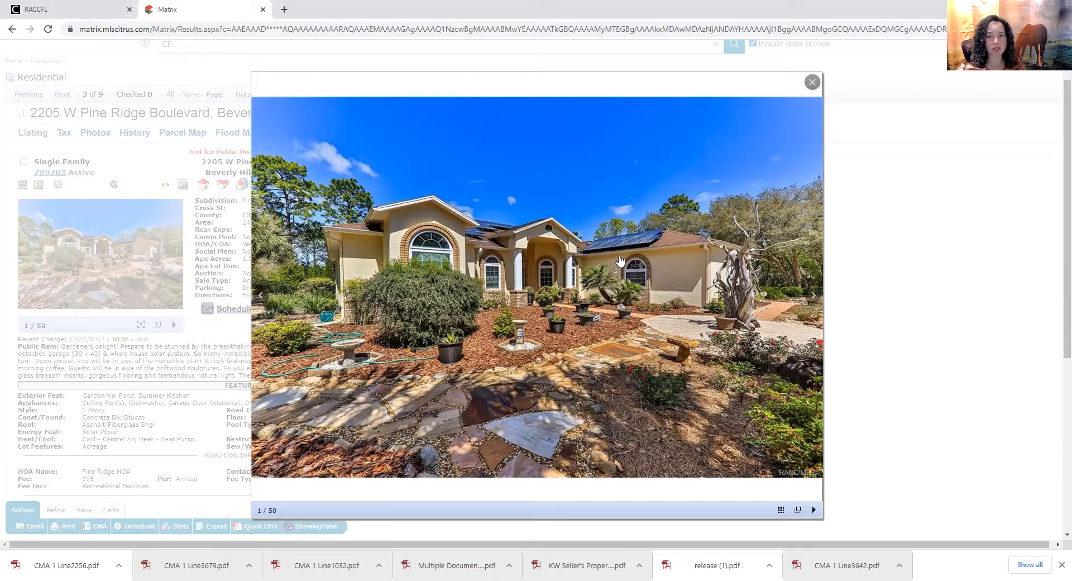
mouse_move(635, 286)
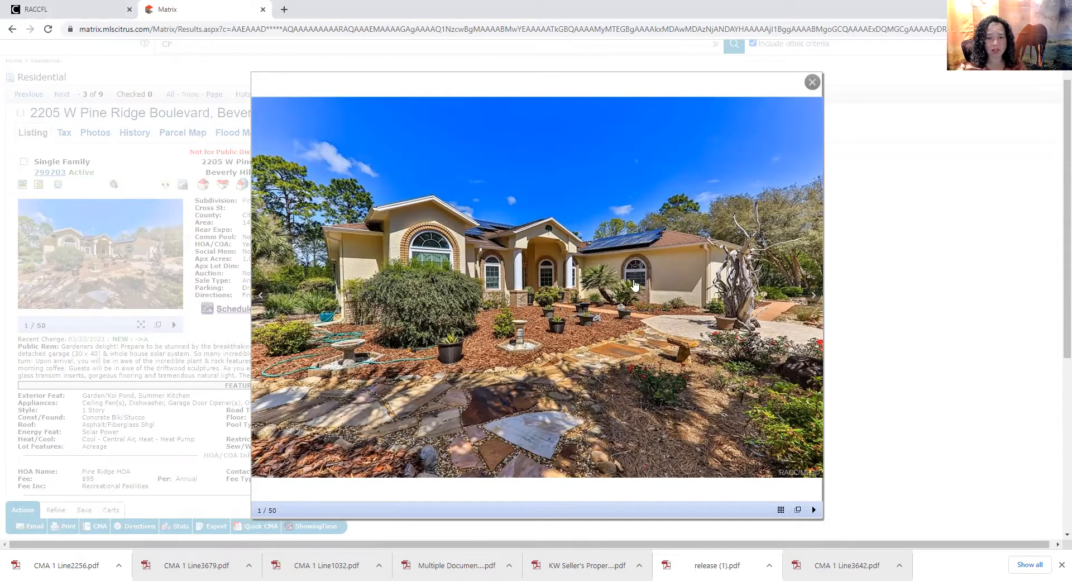
mouse_move(629, 269)
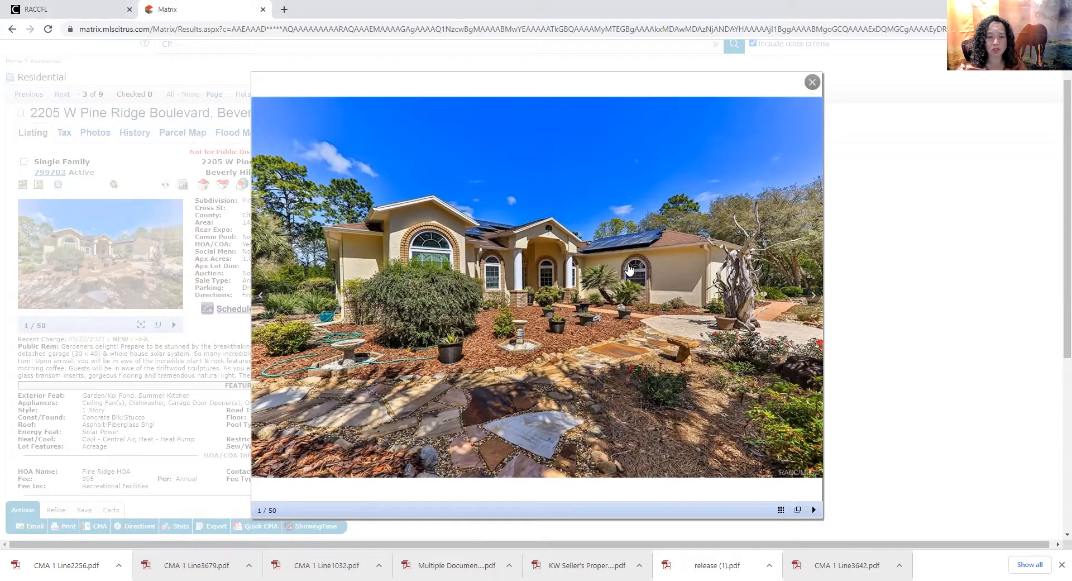
mouse_move(592, 350)
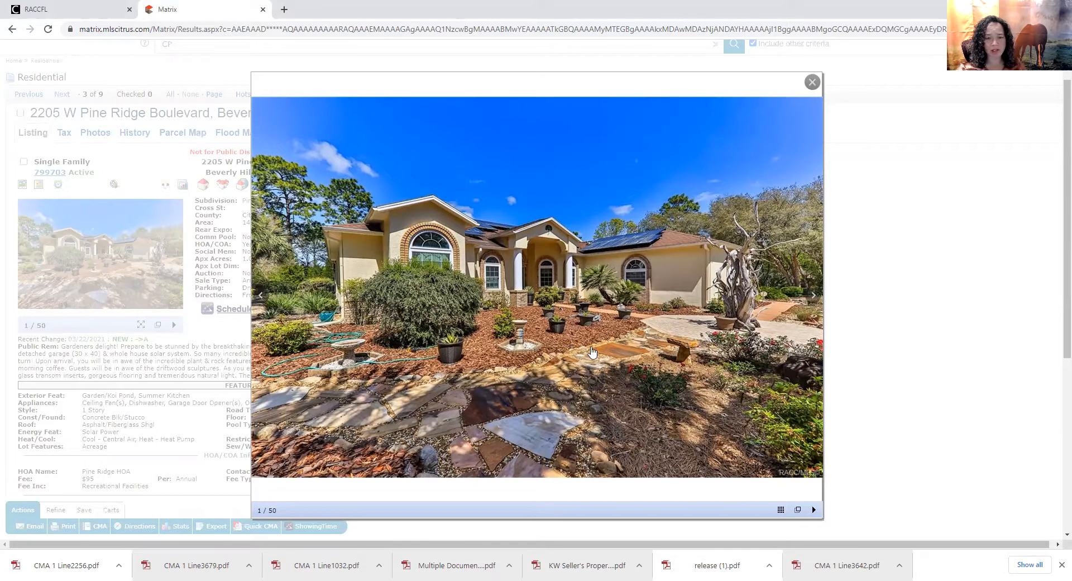
mouse_move(601, 345)
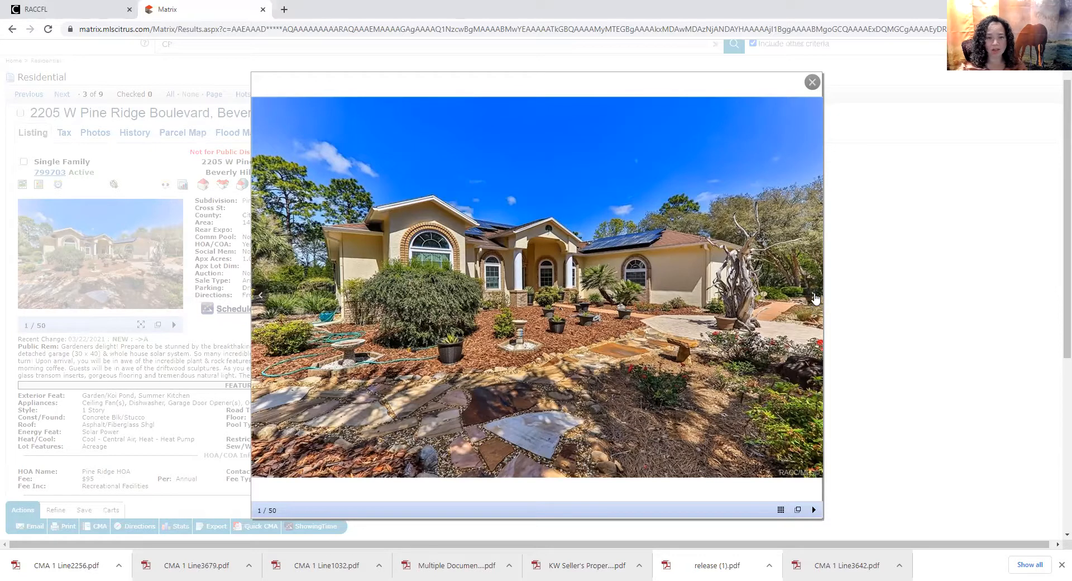
mouse_move(812, 303)
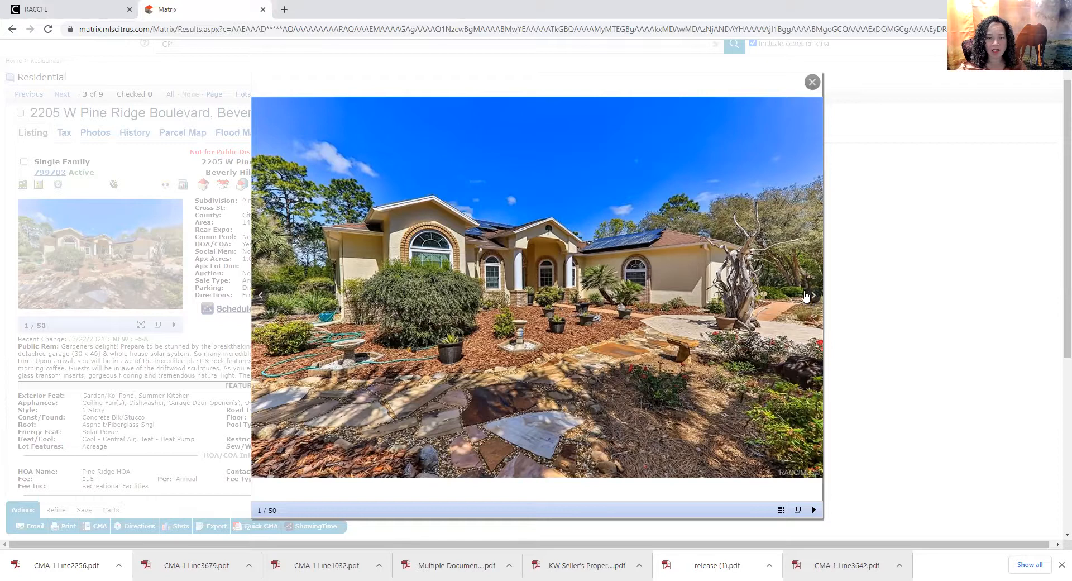
mouse_move(464, 309)
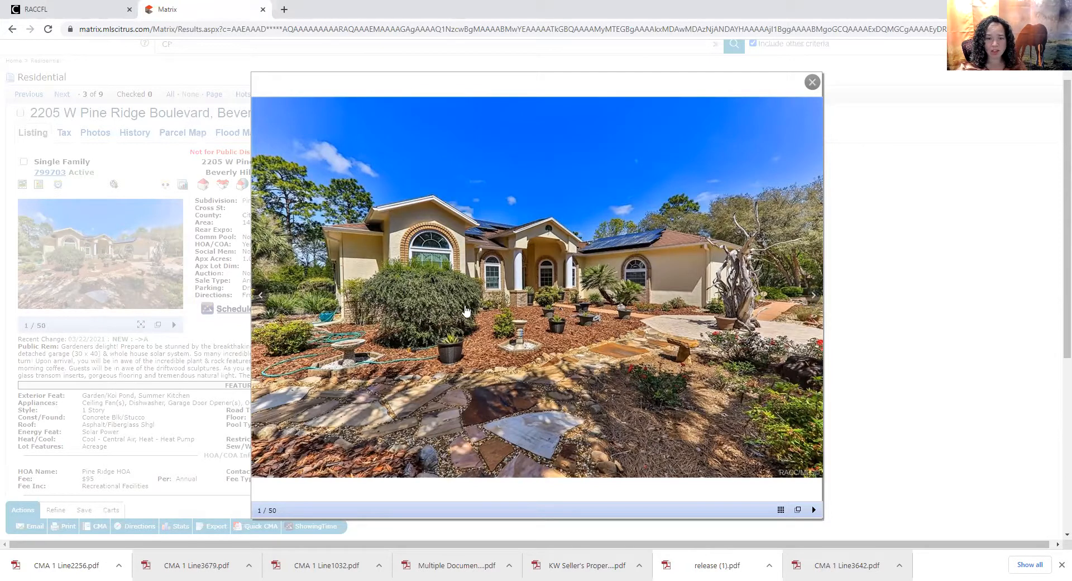
mouse_move(639, 246)
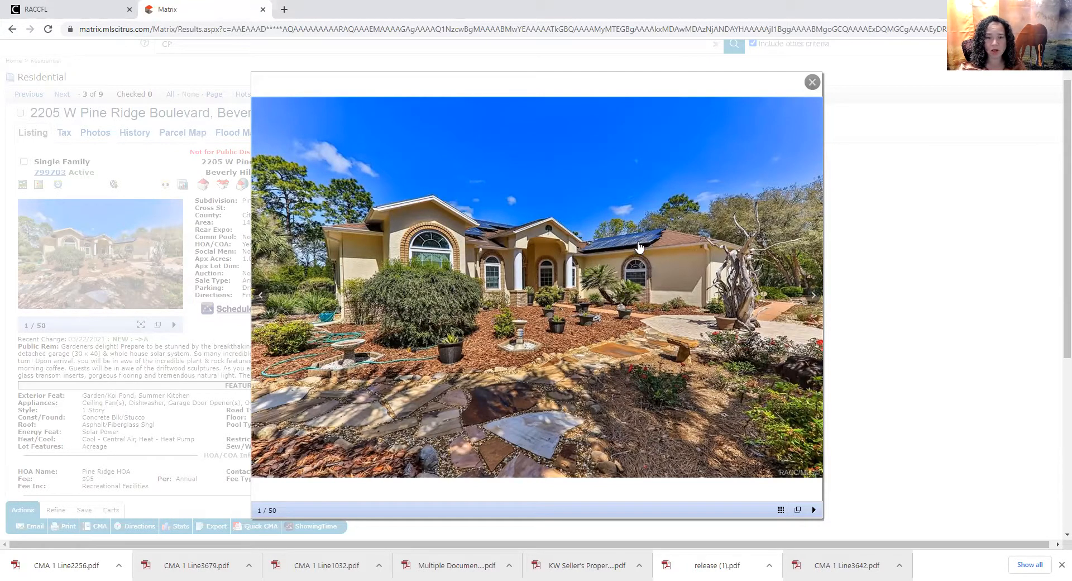
mouse_move(815, 296)
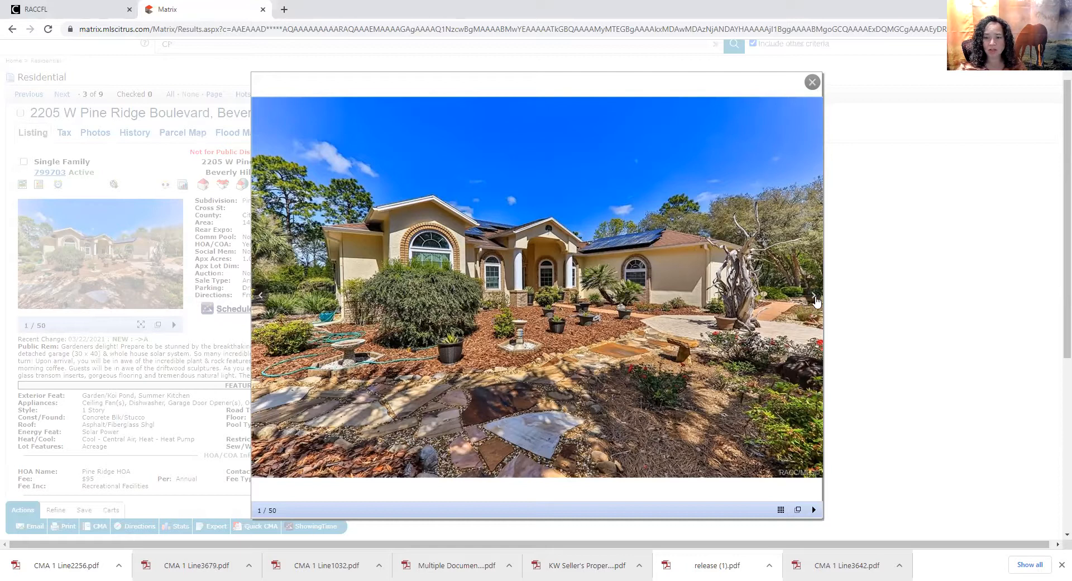
mouse_move(816, 300)
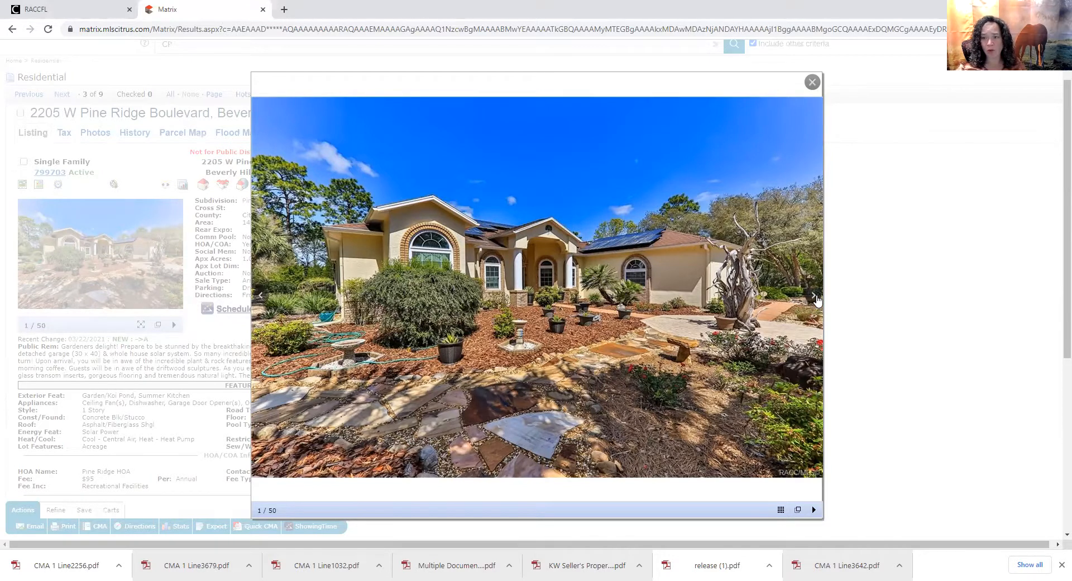
Advance past the enclosed pool and red garden bridge photos to photo 4, the kitchen and living area
click(814, 295)
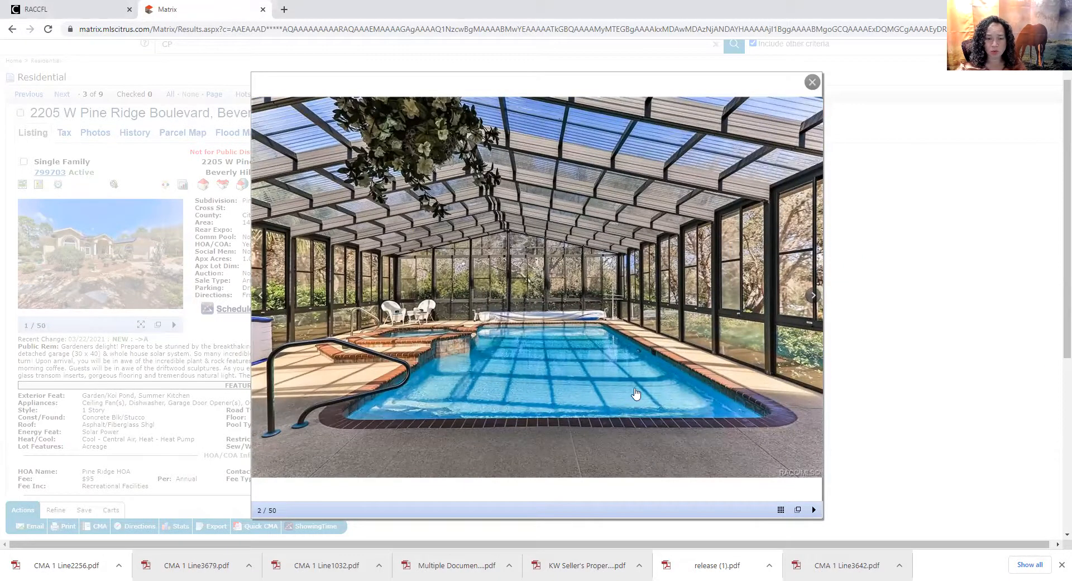
mouse_move(646, 431)
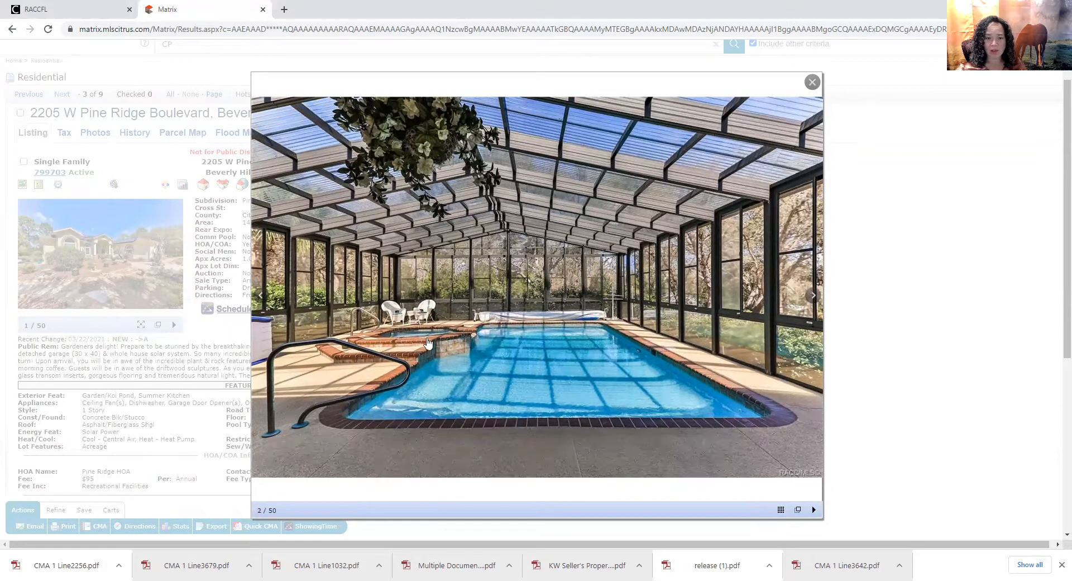
mouse_move(517, 360)
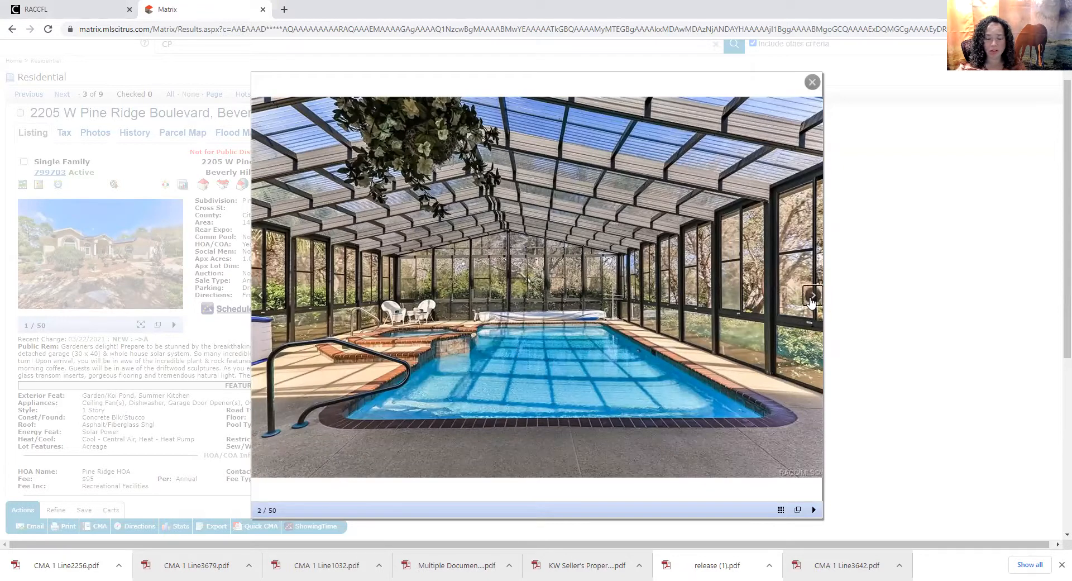
click(813, 295)
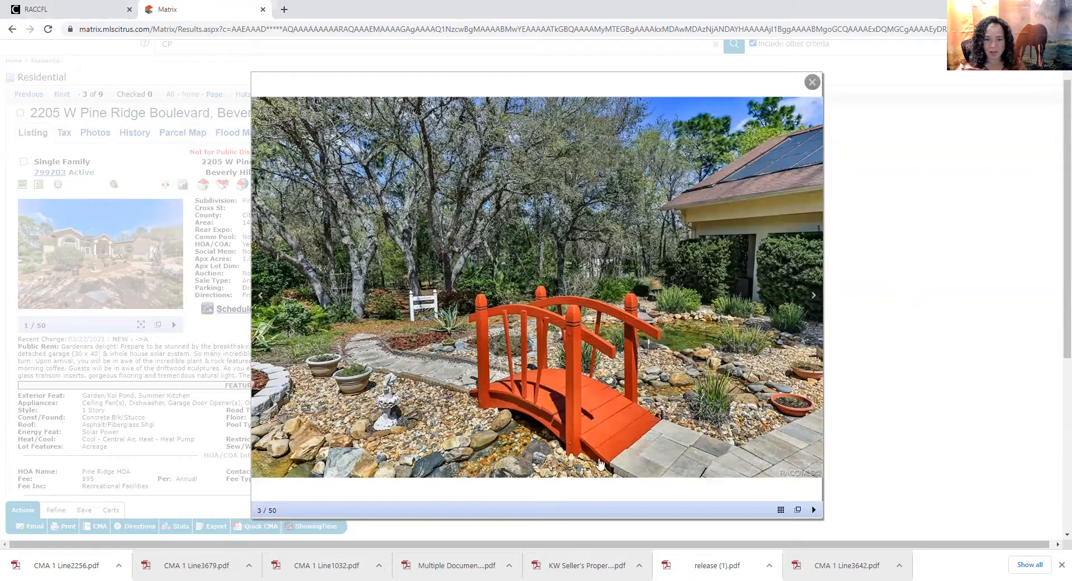
mouse_move(610, 319)
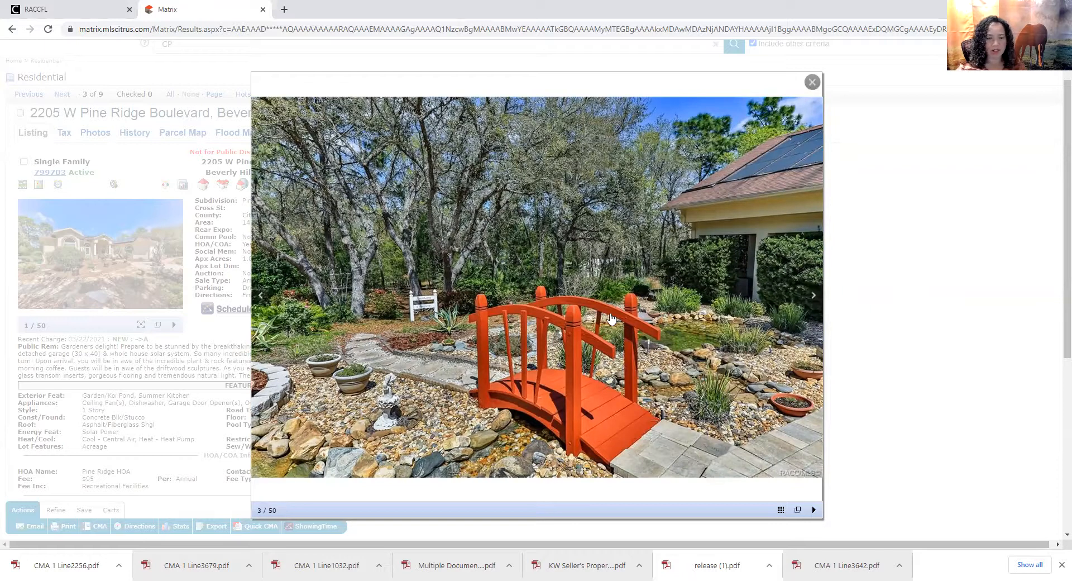
mouse_move(814, 305)
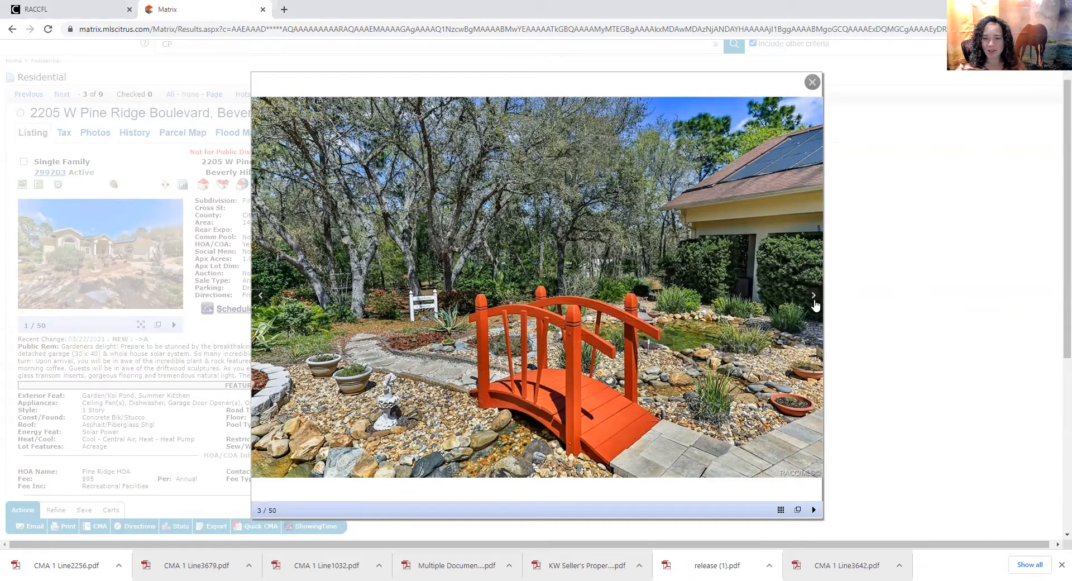
click(815, 296)
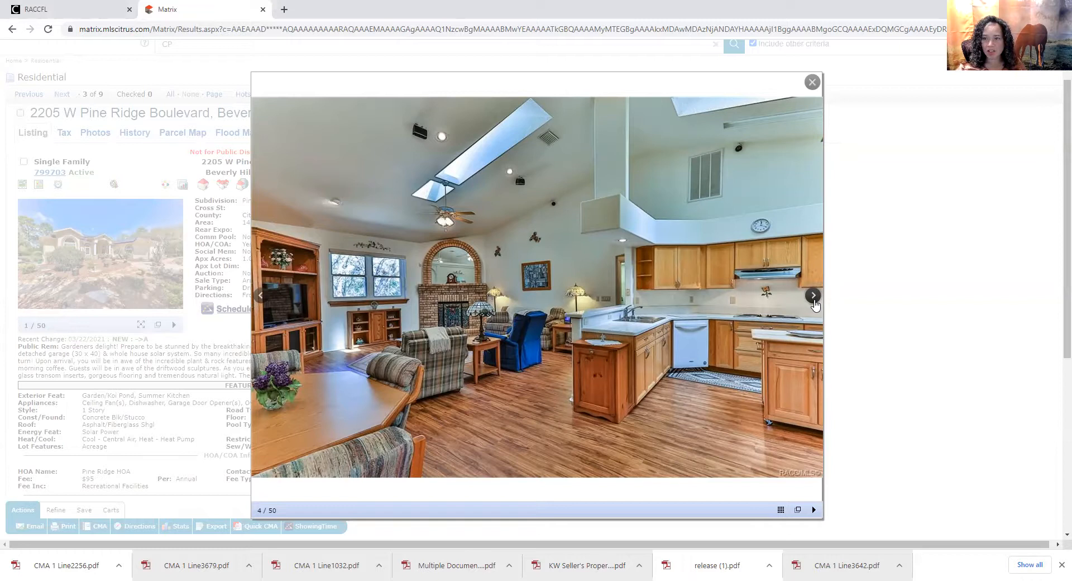
Step past the hedge archway, front entrance and front yard shots to photo 10, the sitting room with bar
click(814, 295)
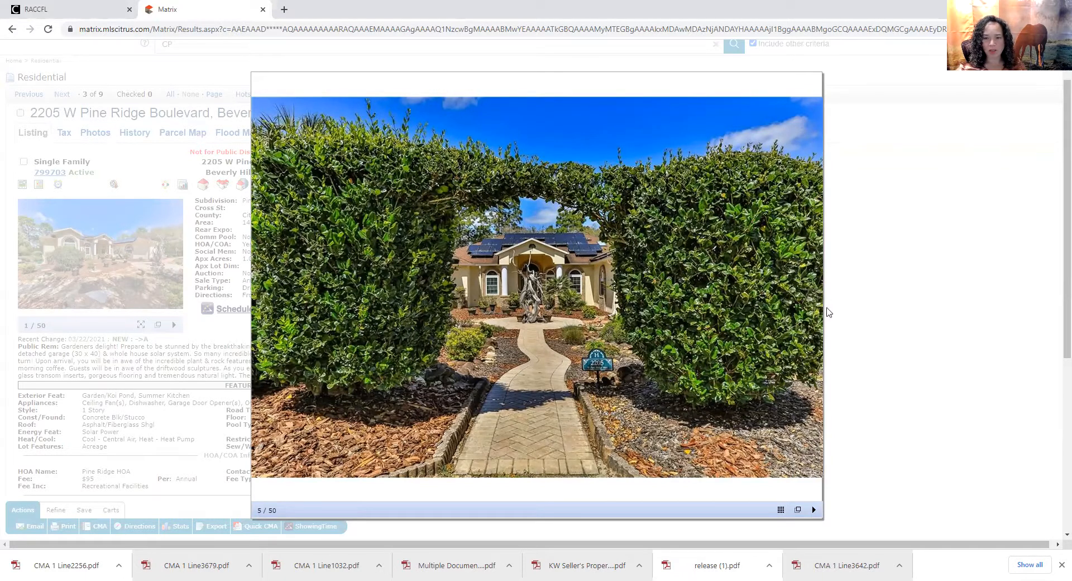
click(812, 294)
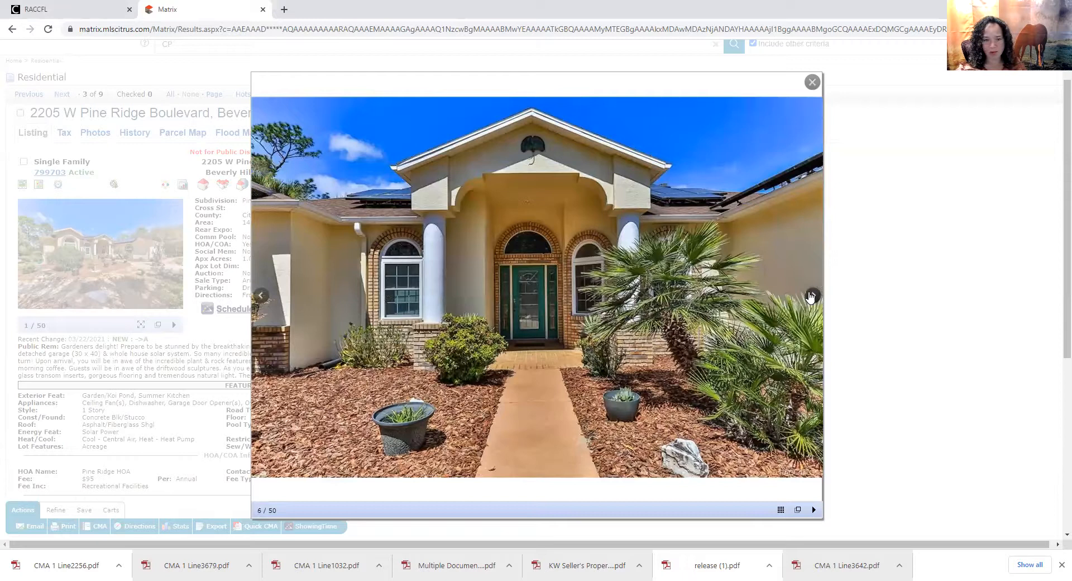
click(814, 296)
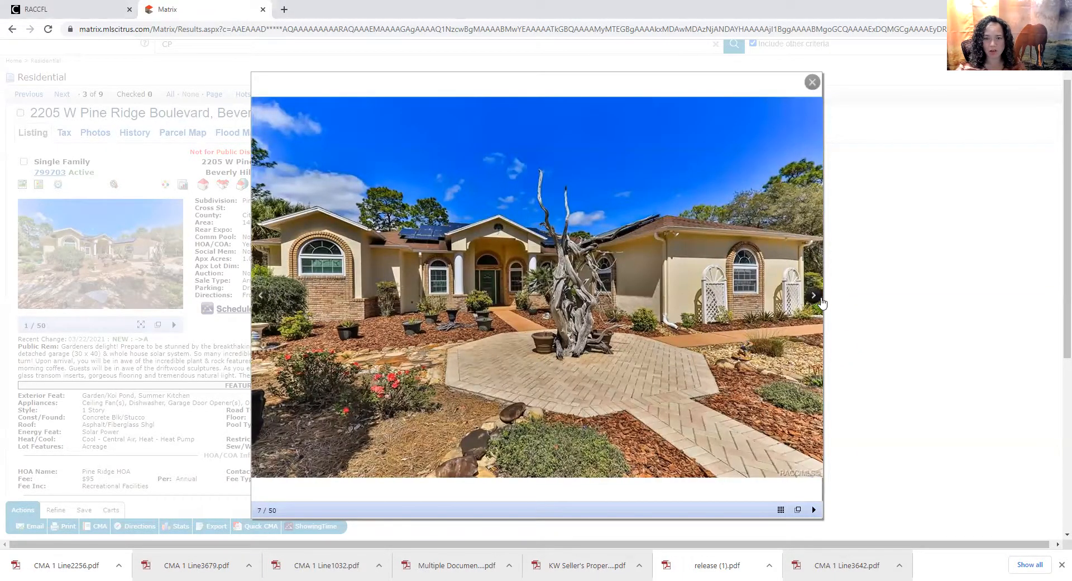
click(815, 295)
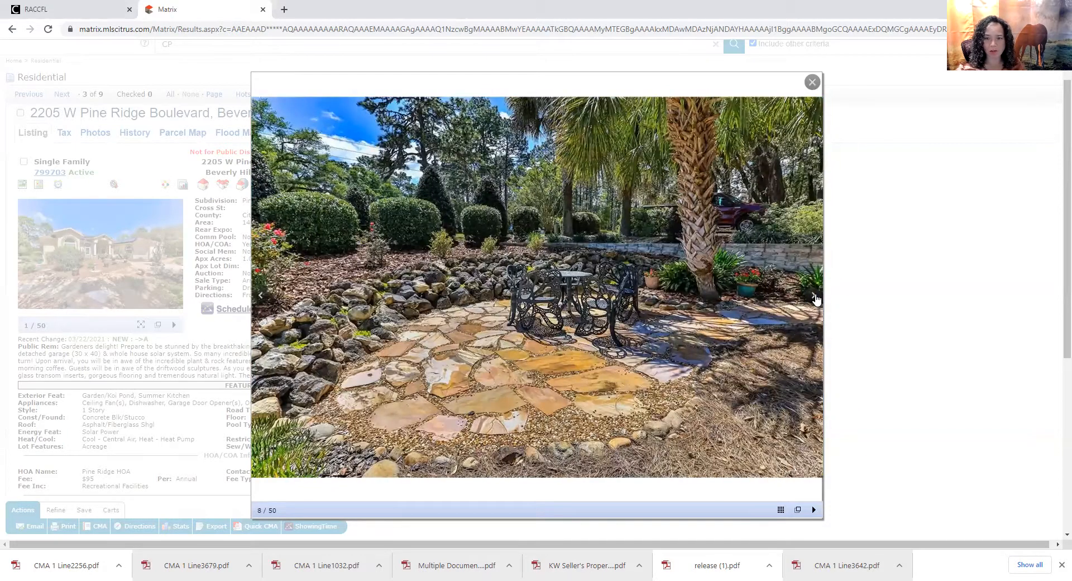
click(814, 296)
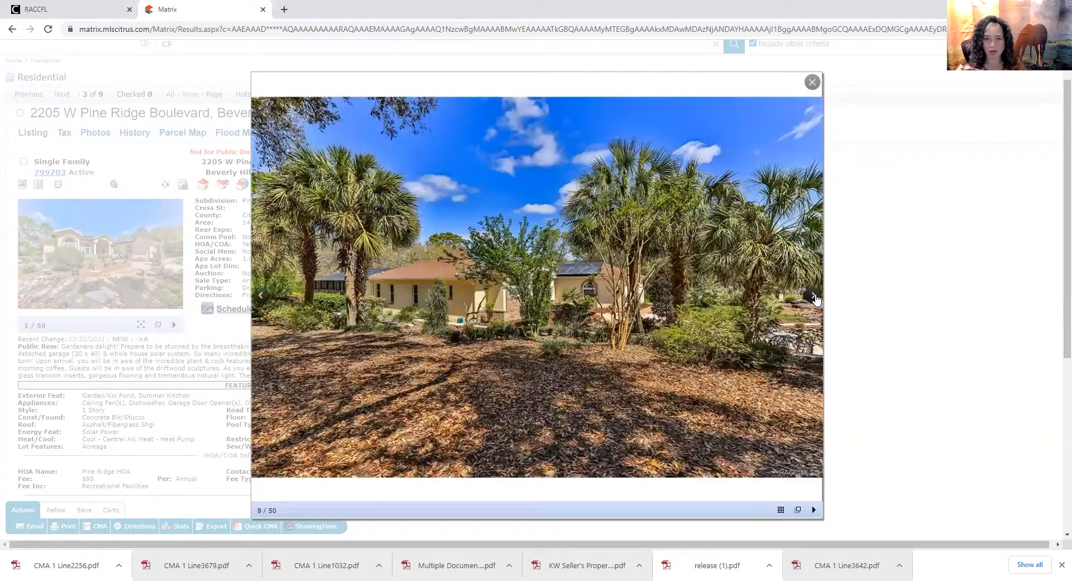
click(815, 296)
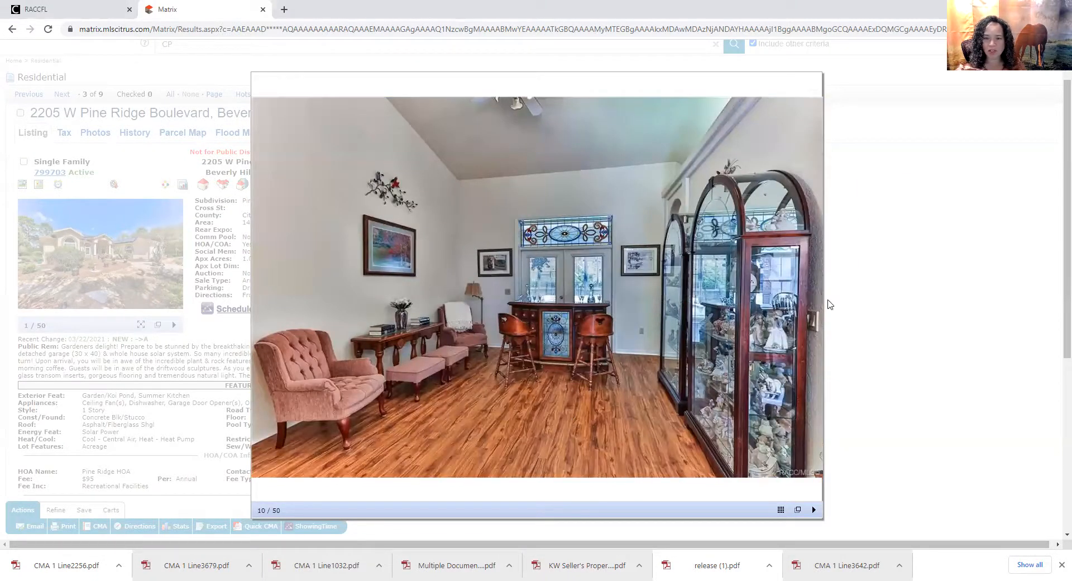
Move on from the sitting room through the kitchen and dining room to the living room photo
click(814, 299)
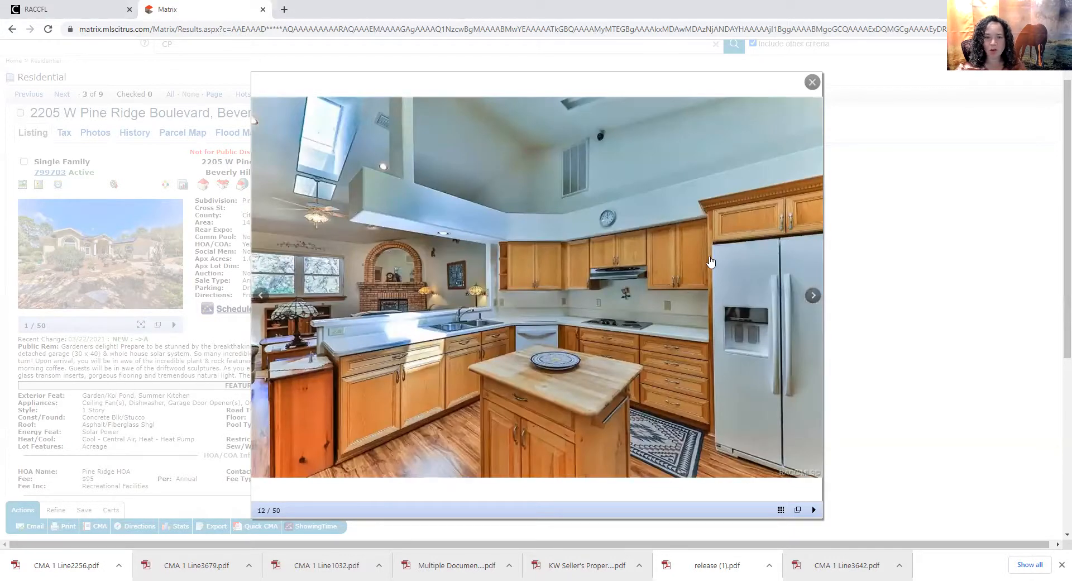
mouse_move(811, 294)
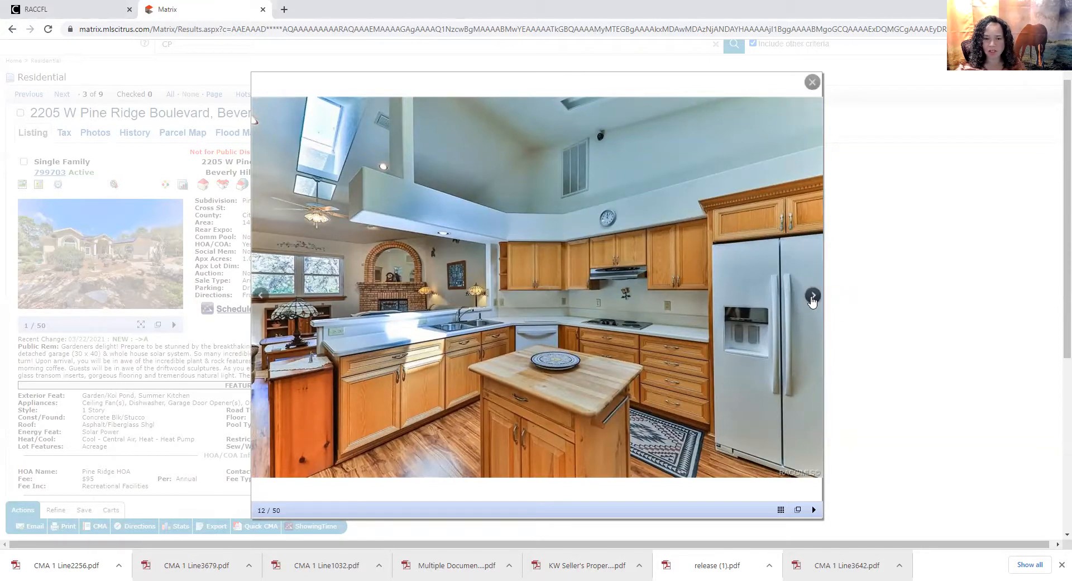
mouse_move(812, 296)
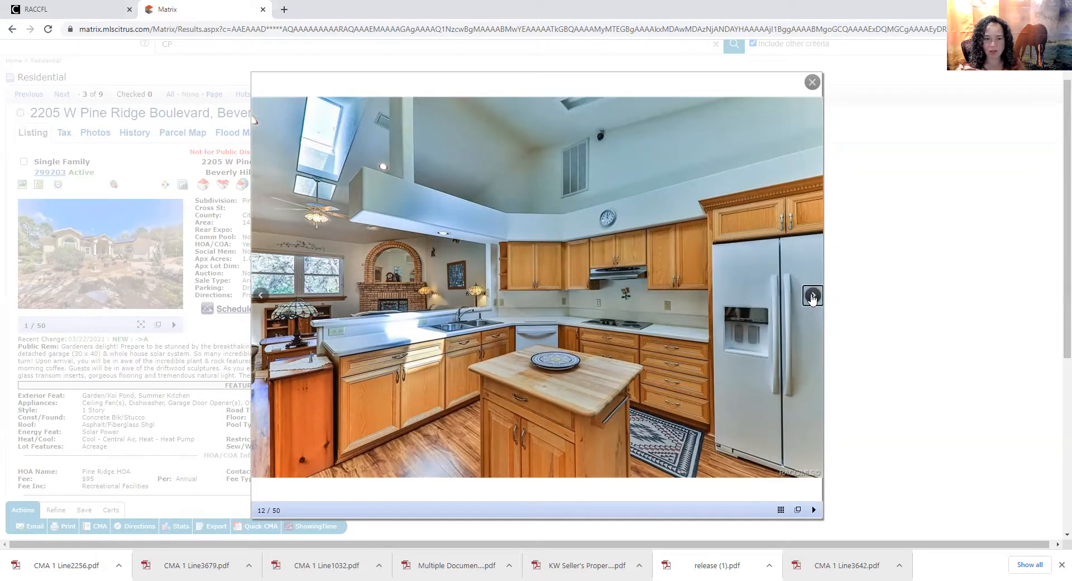
click(812, 296)
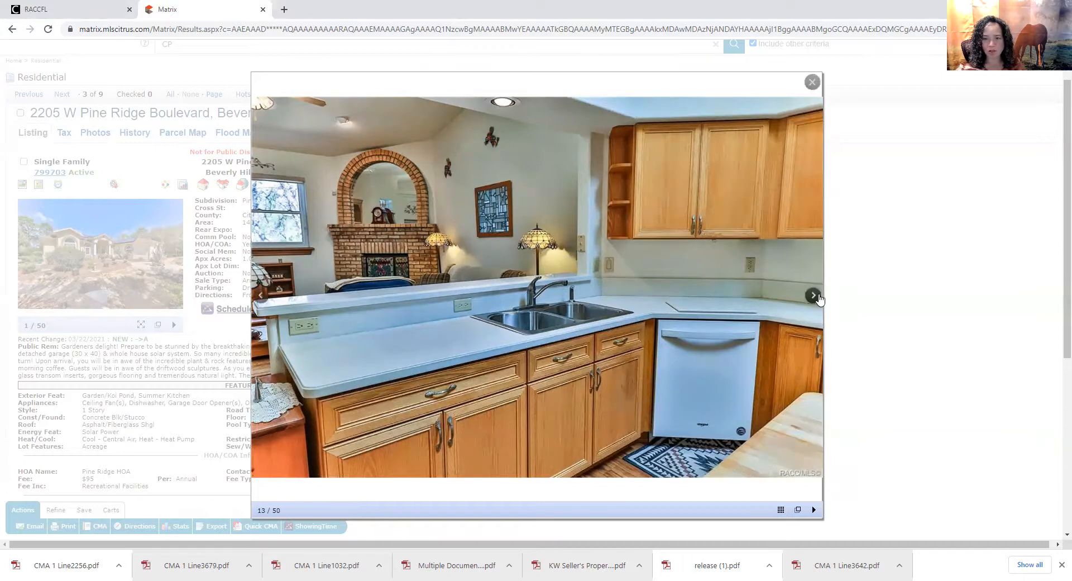
click(813, 295)
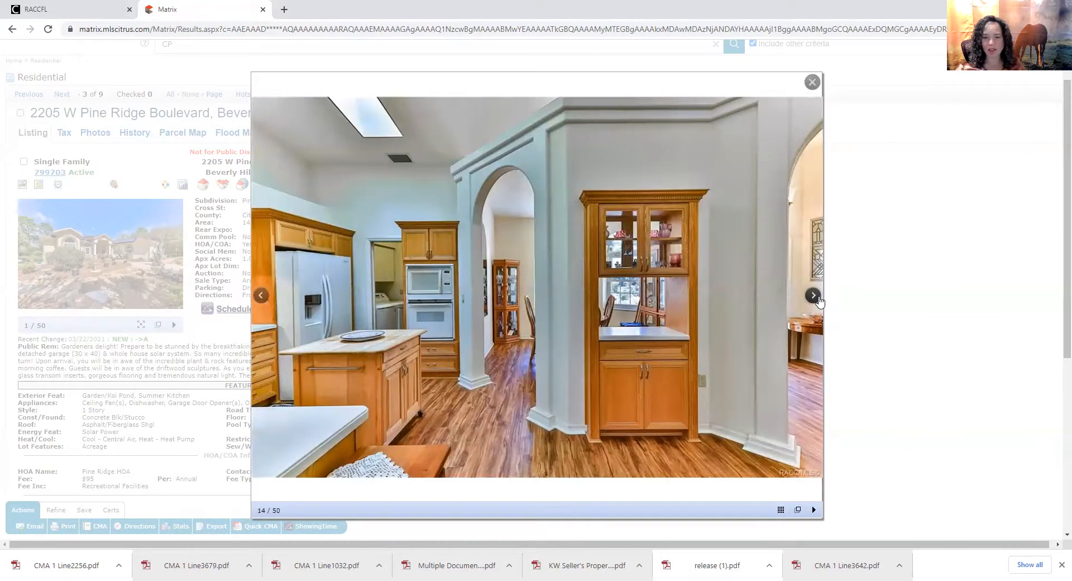
click(813, 295)
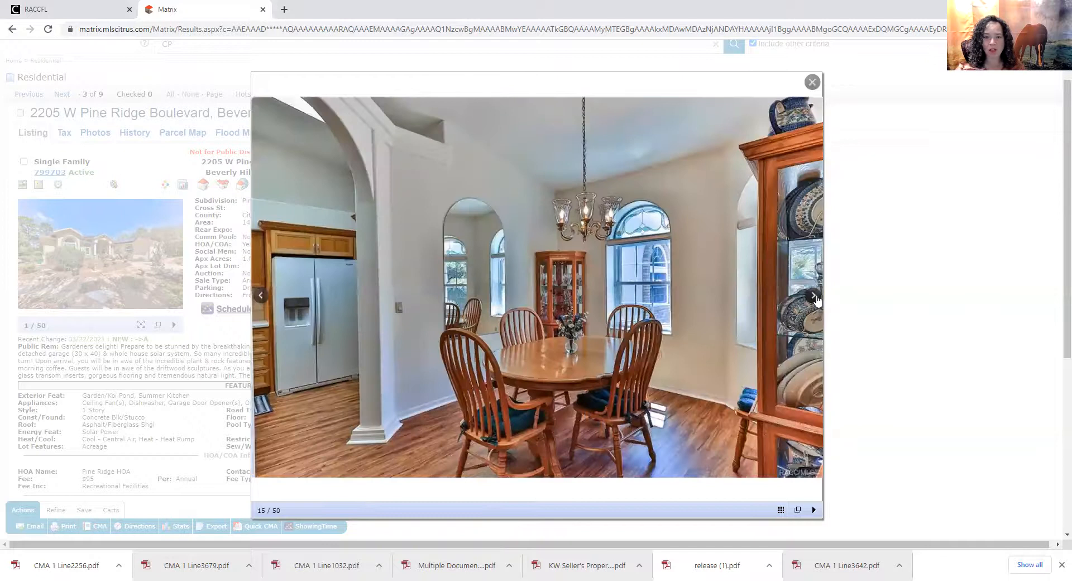
click(814, 296)
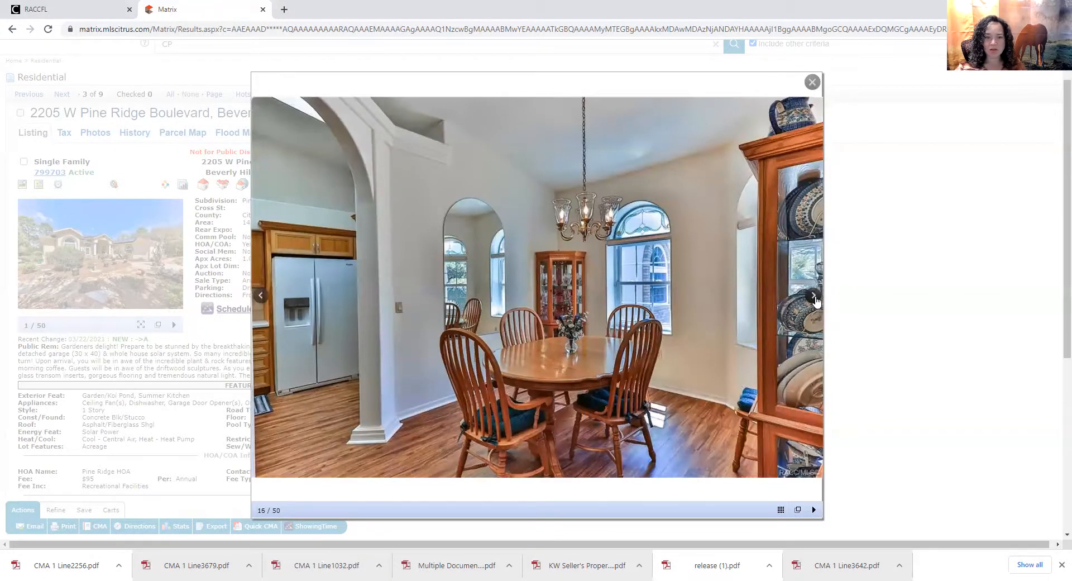
click(813, 296)
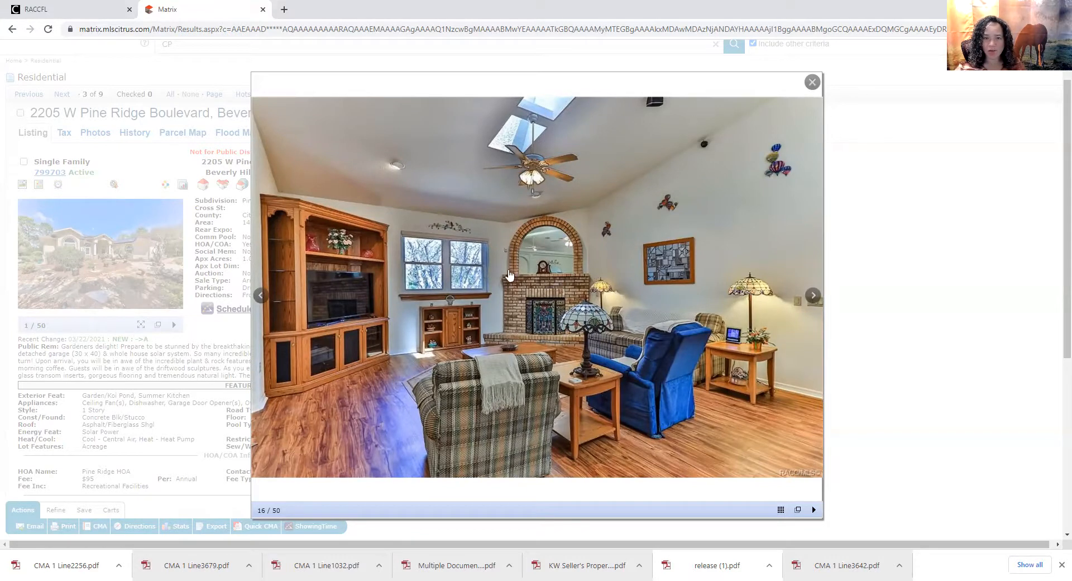
mouse_move(539, 314)
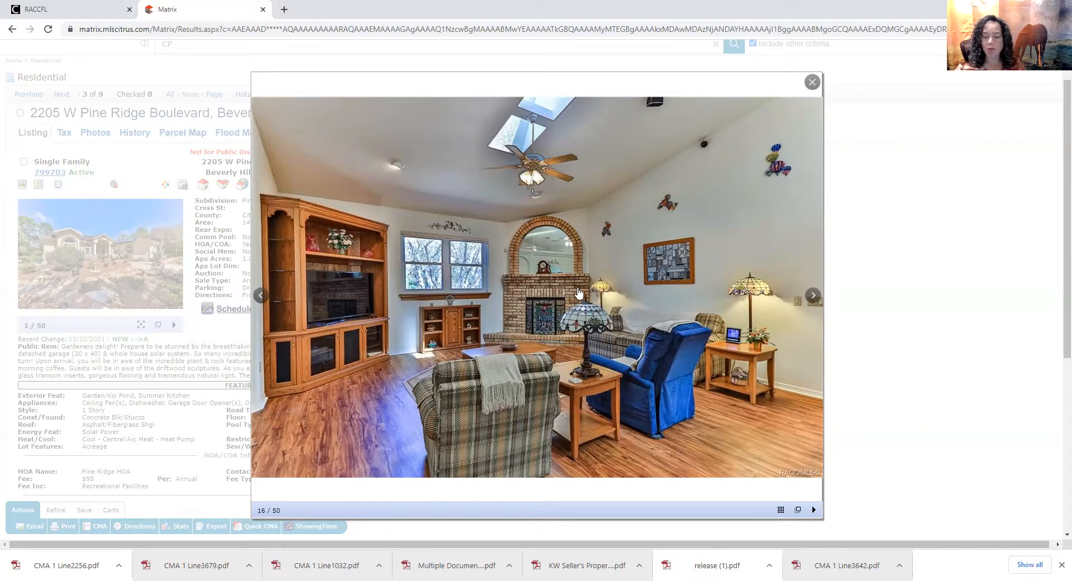
mouse_move(592, 284)
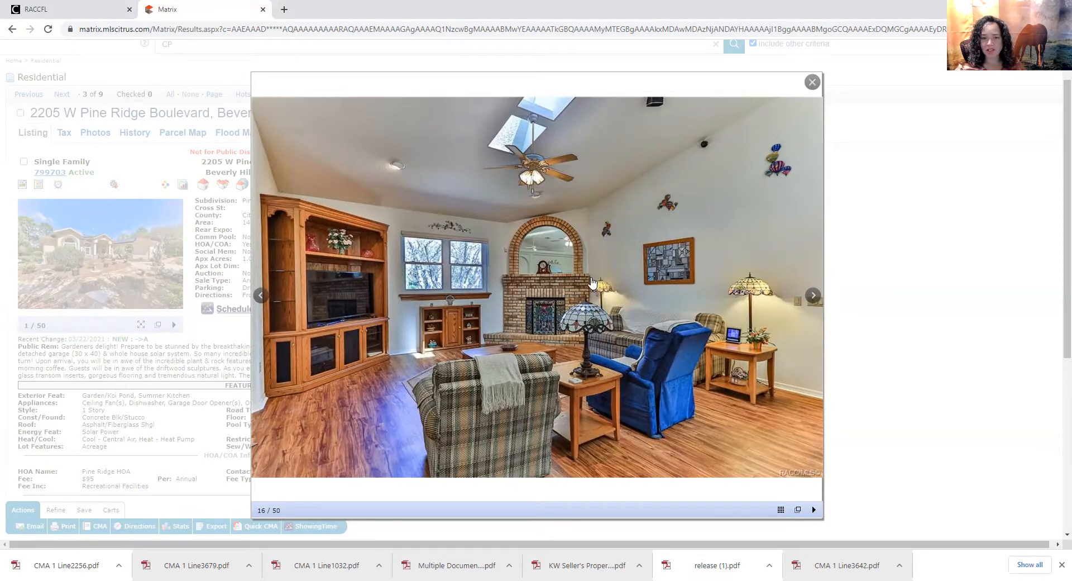
Continue through the gallery past the bedroom, photo 20, to the bathroom with corner tub, photo 21
click(814, 295)
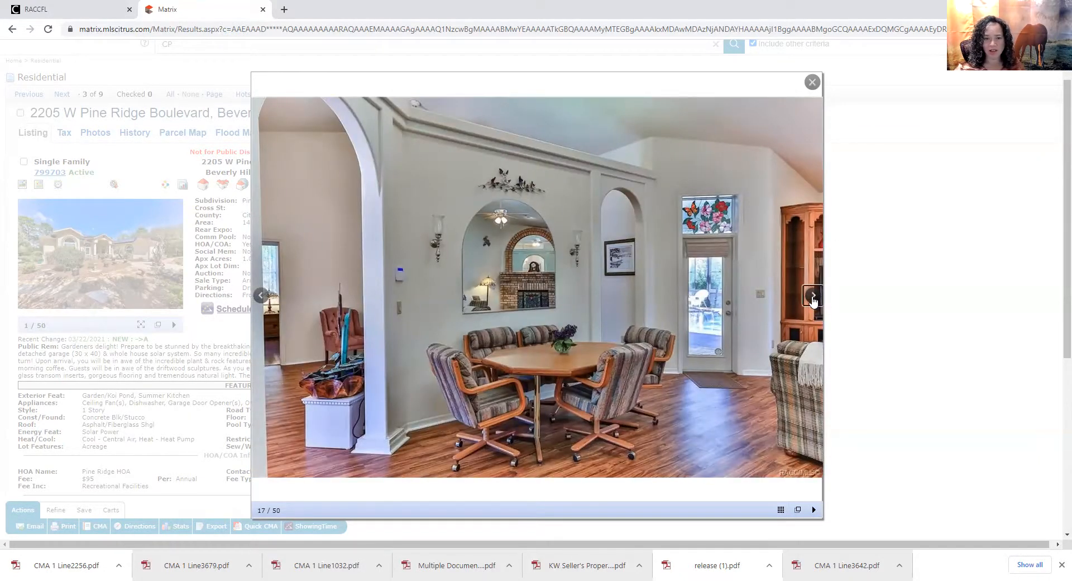
click(813, 297)
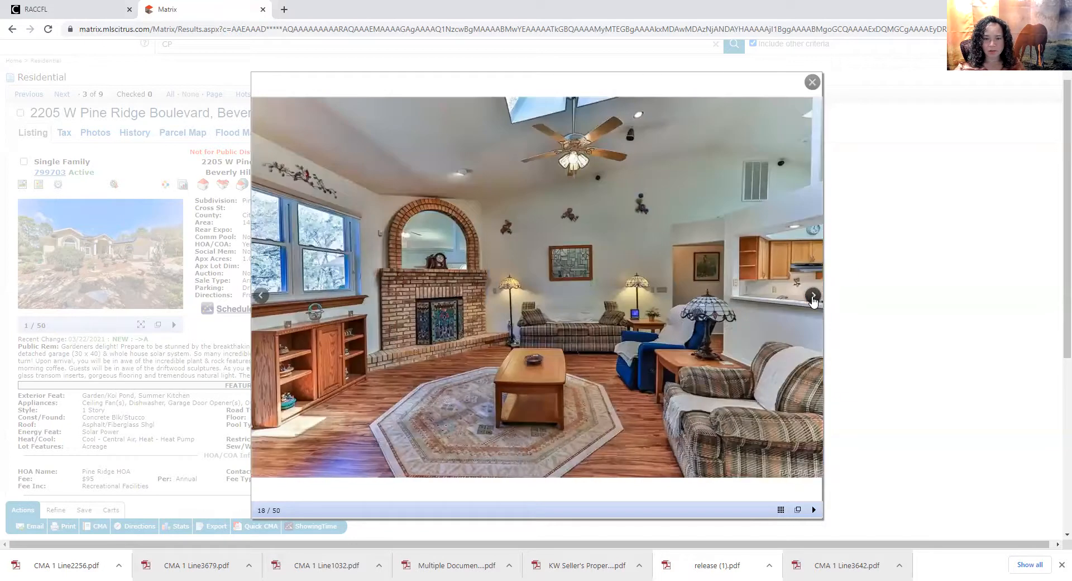
click(814, 296)
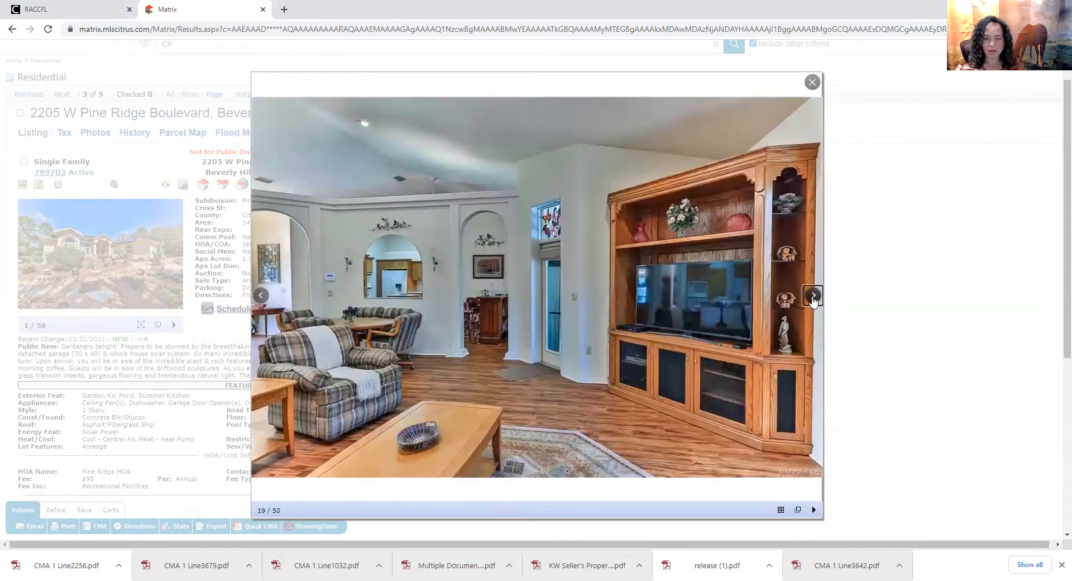
click(812, 295)
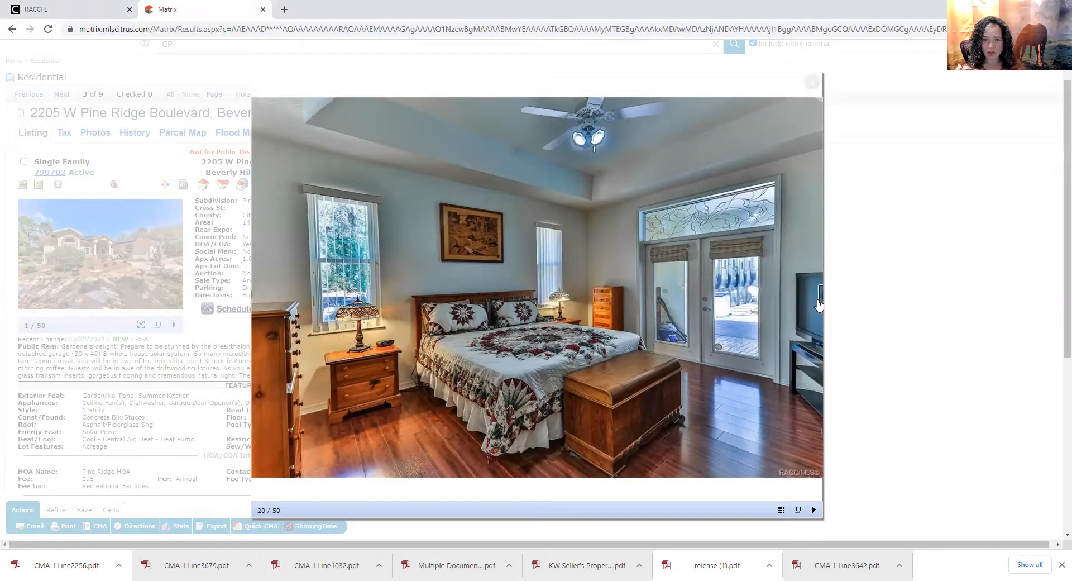
click(815, 295)
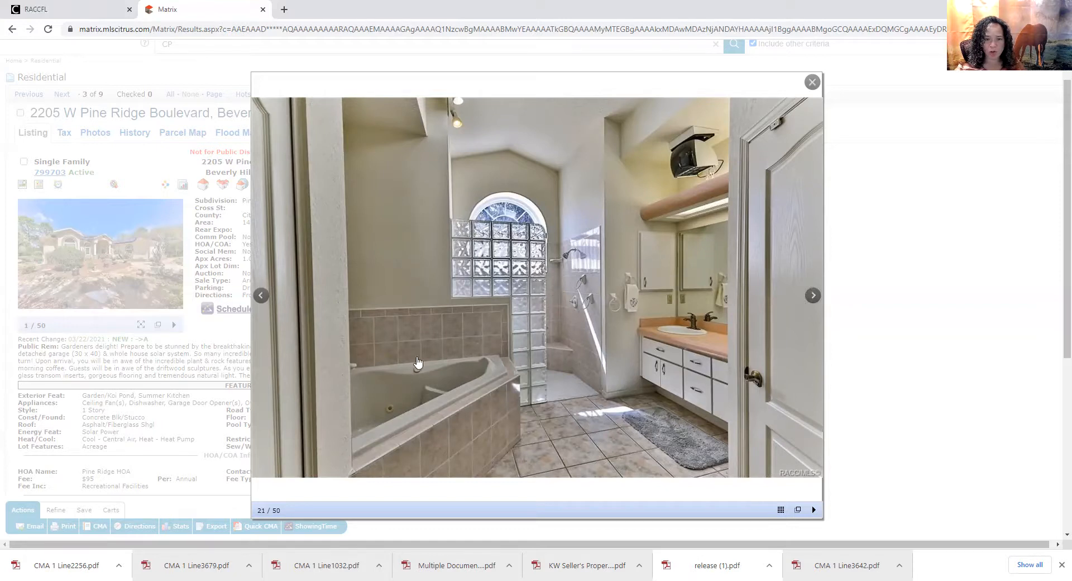
Step past the home offices, bathroom and bedrooms to photo 31, the laundry room with washer and dryer
click(813, 295)
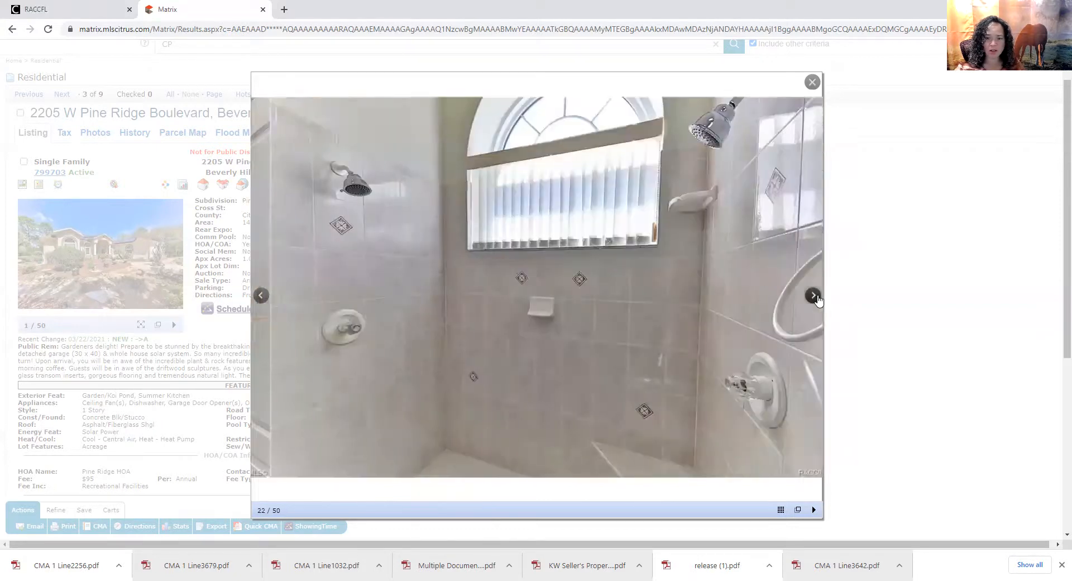
click(814, 295)
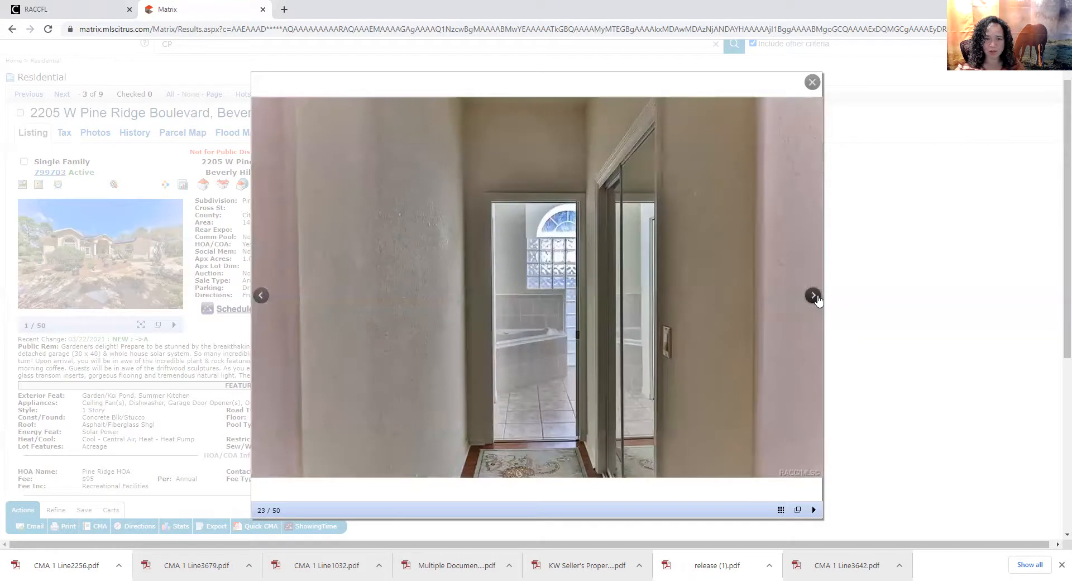
click(814, 296)
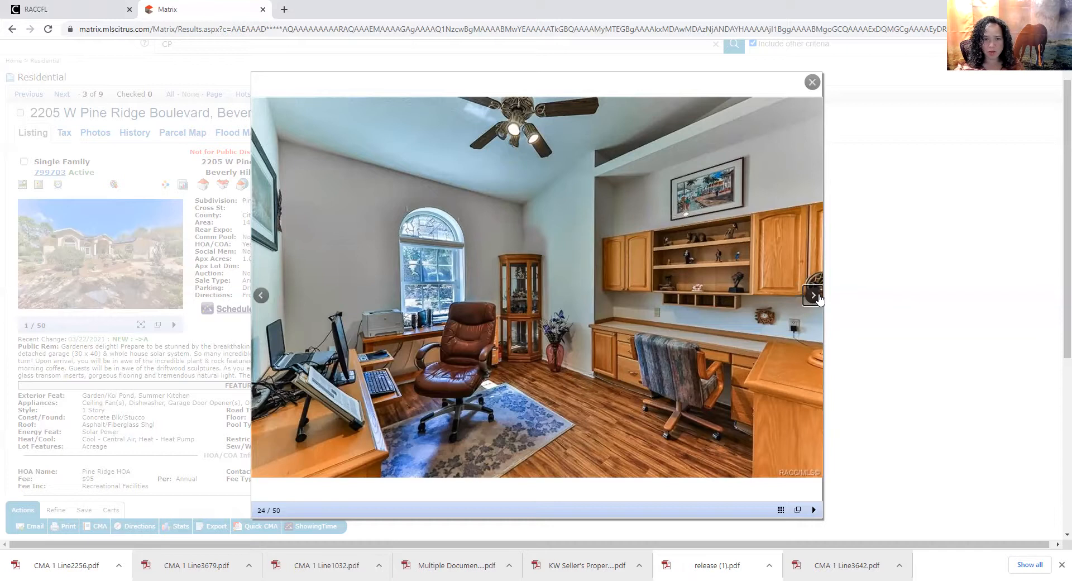
click(813, 296)
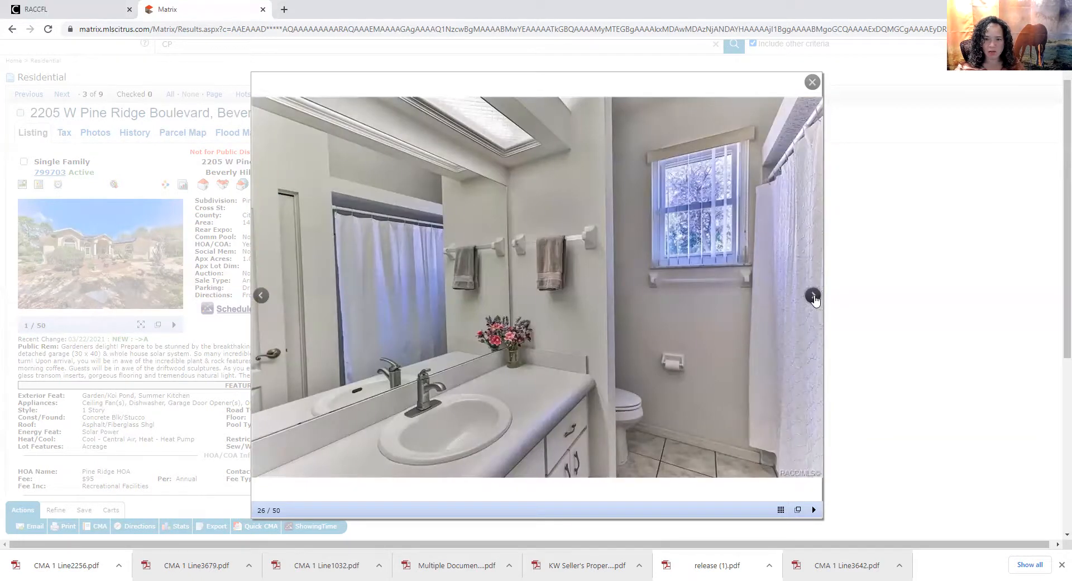
click(814, 296)
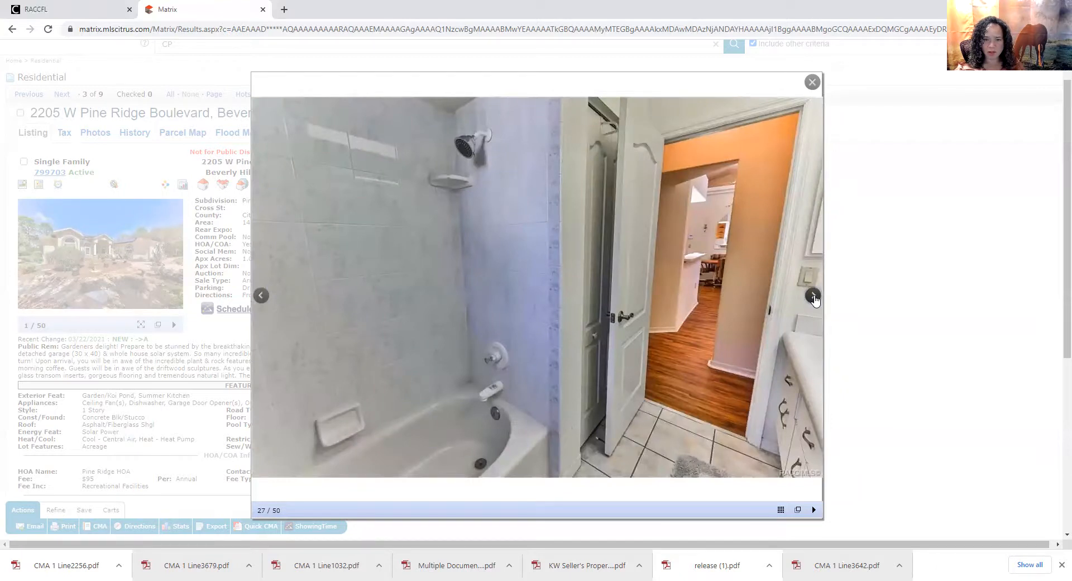
click(814, 296)
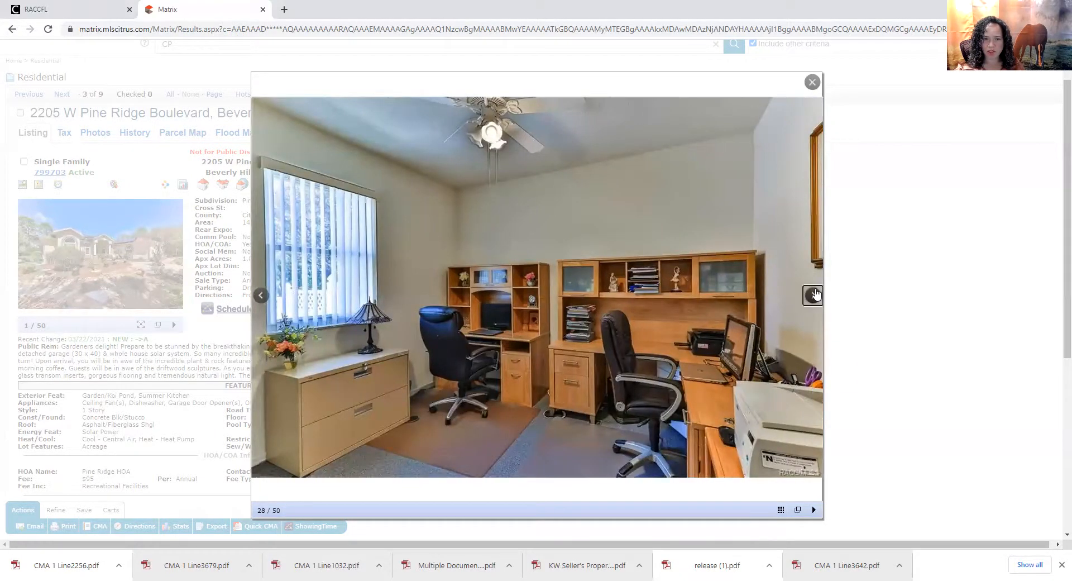
click(814, 295)
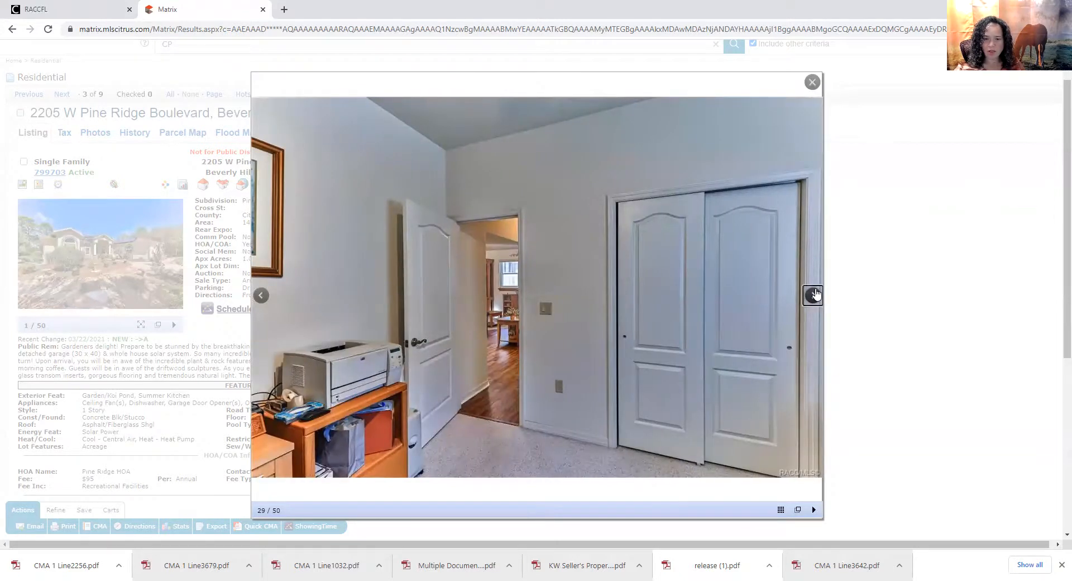
click(814, 295)
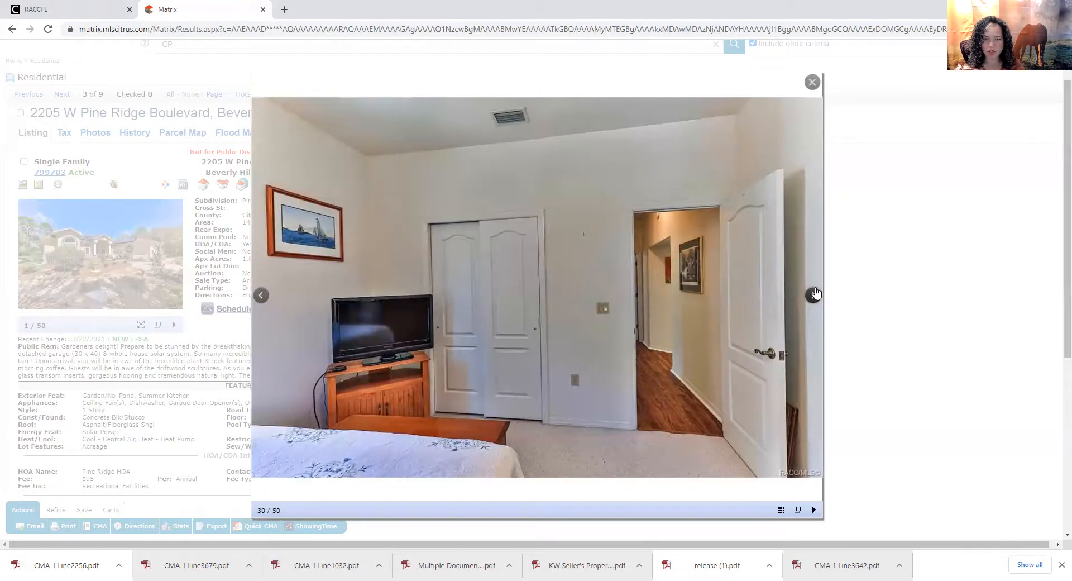
click(814, 295)
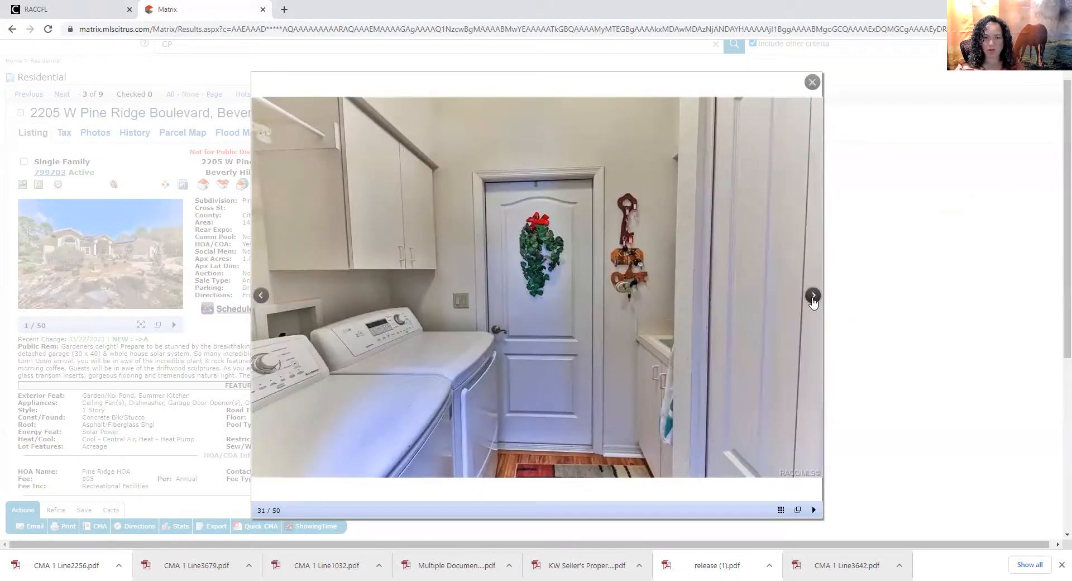
Advance past the second laundry view and garage workbench shots to photo 35, the covered patio dining area
click(814, 295)
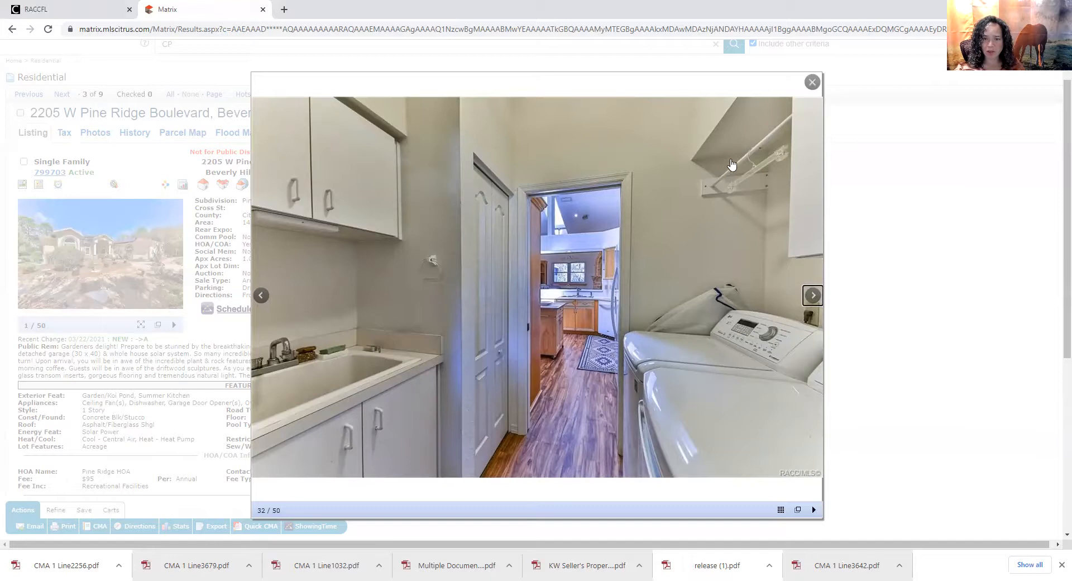
click(813, 294)
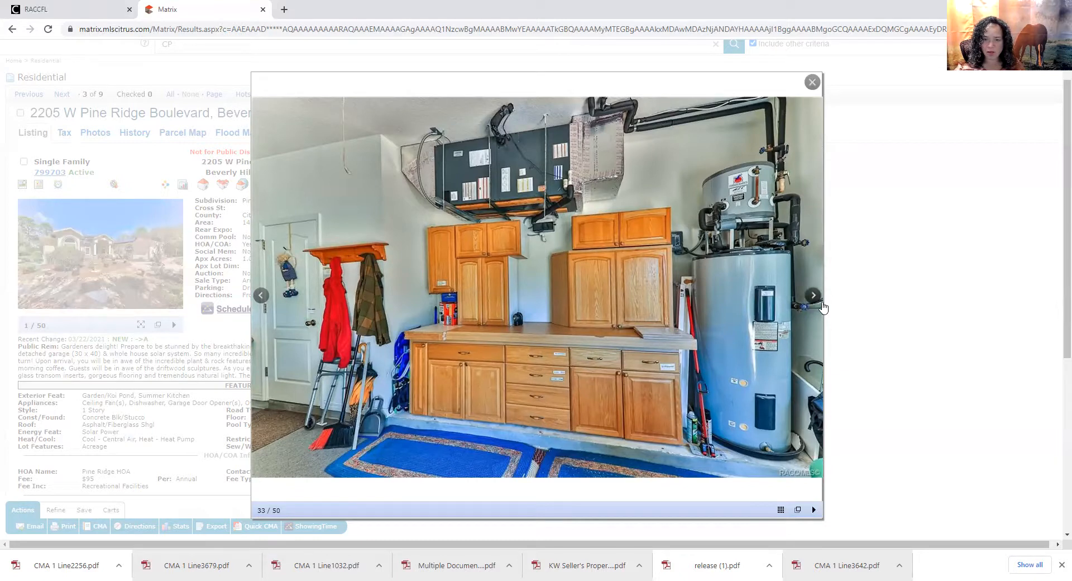
click(814, 295)
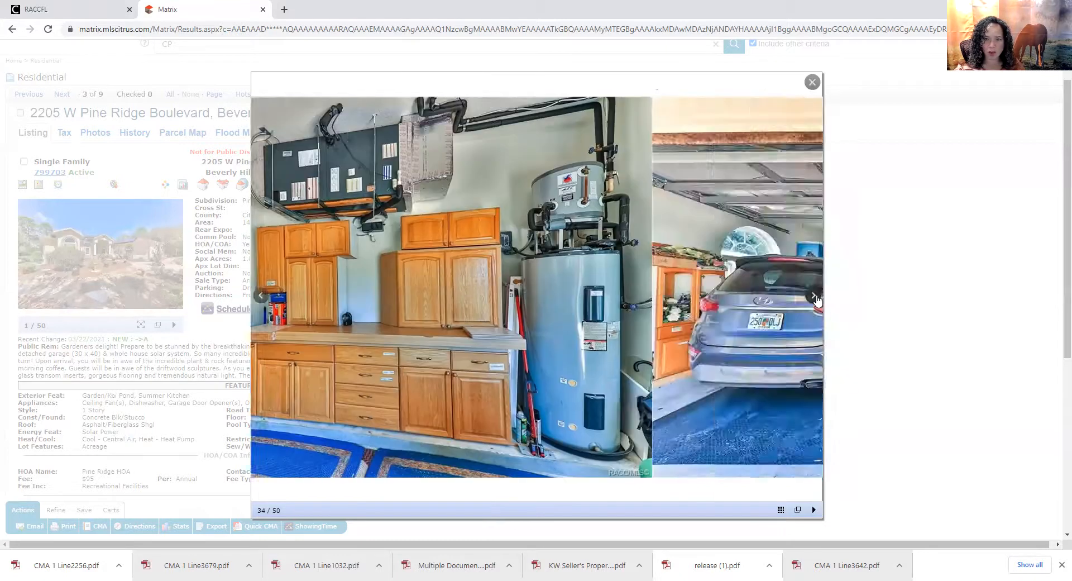
click(814, 298)
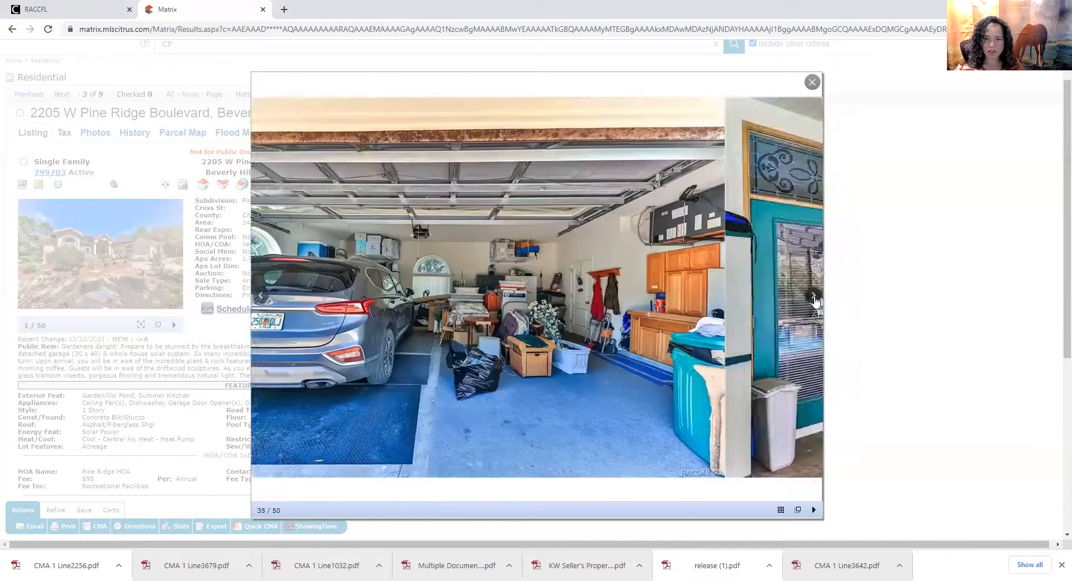
click(815, 296)
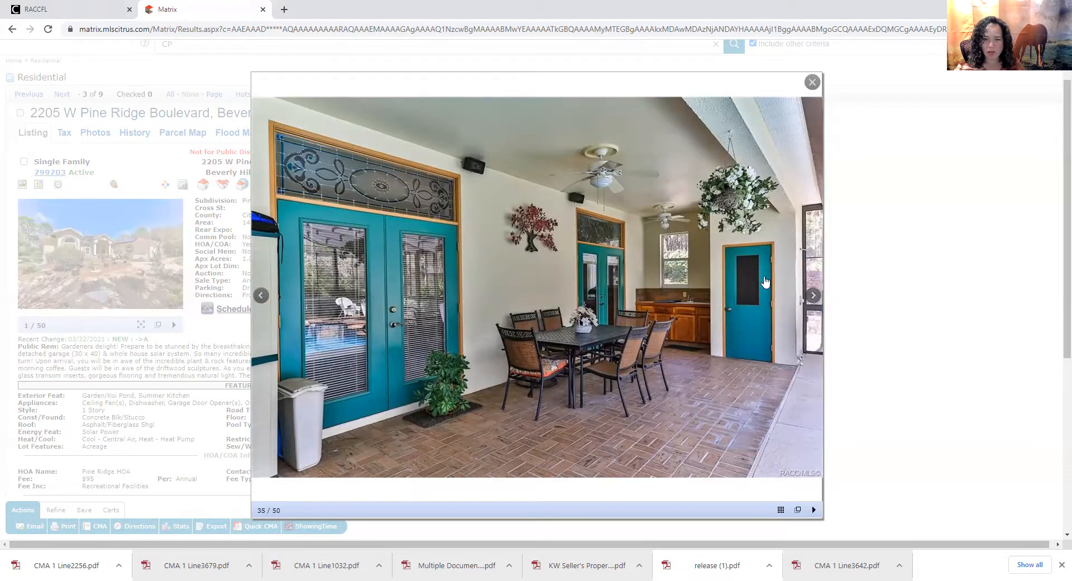
mouse_move(738, 312)
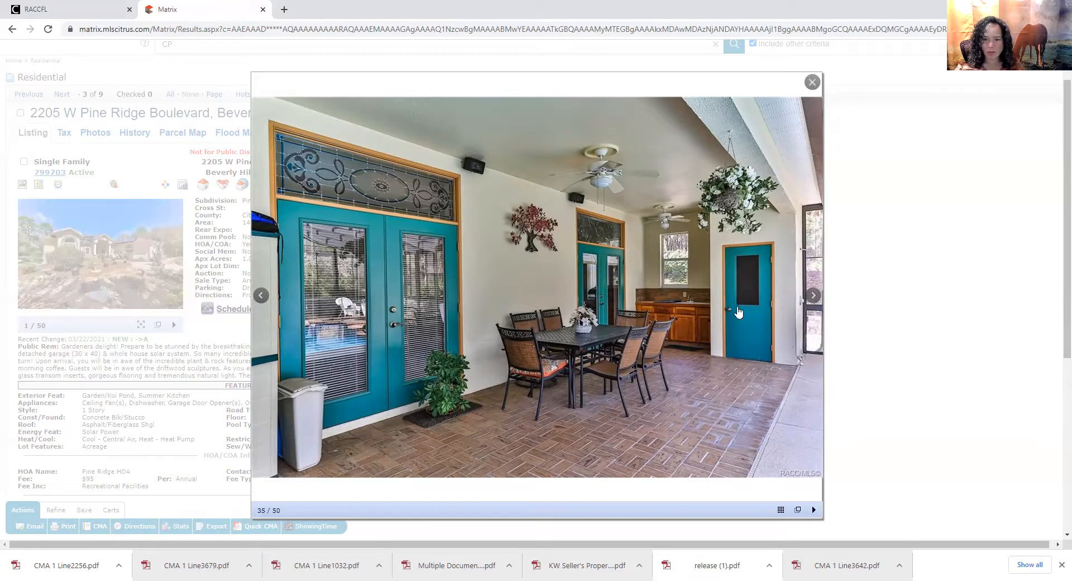
mouse_move(814, 294)
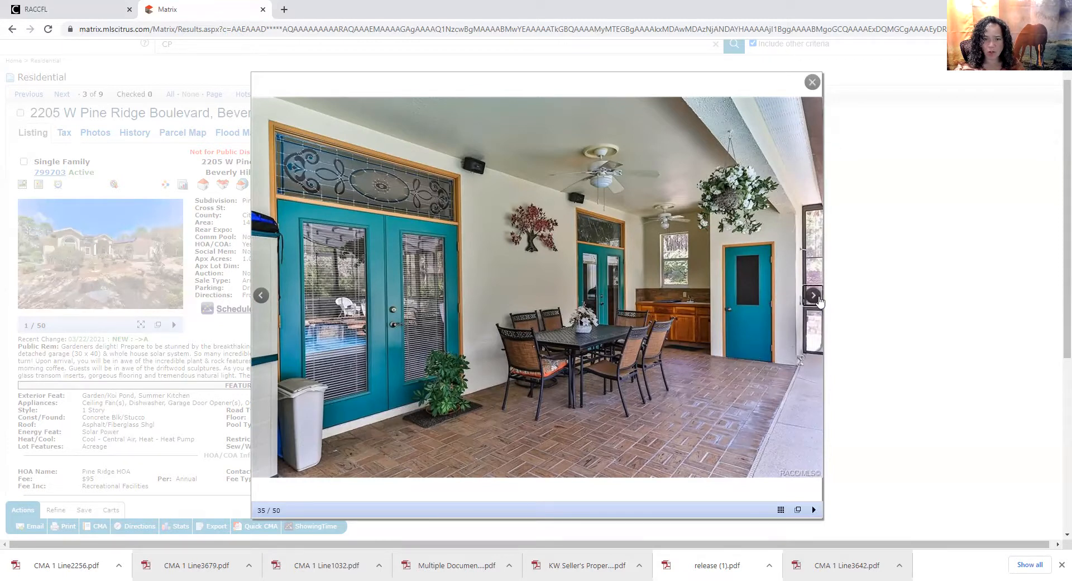
Move past the patio kitchenette, pool enclosure, detached garage, workshop views and attic to photo 44, the landscaped yard
click(813, 295)
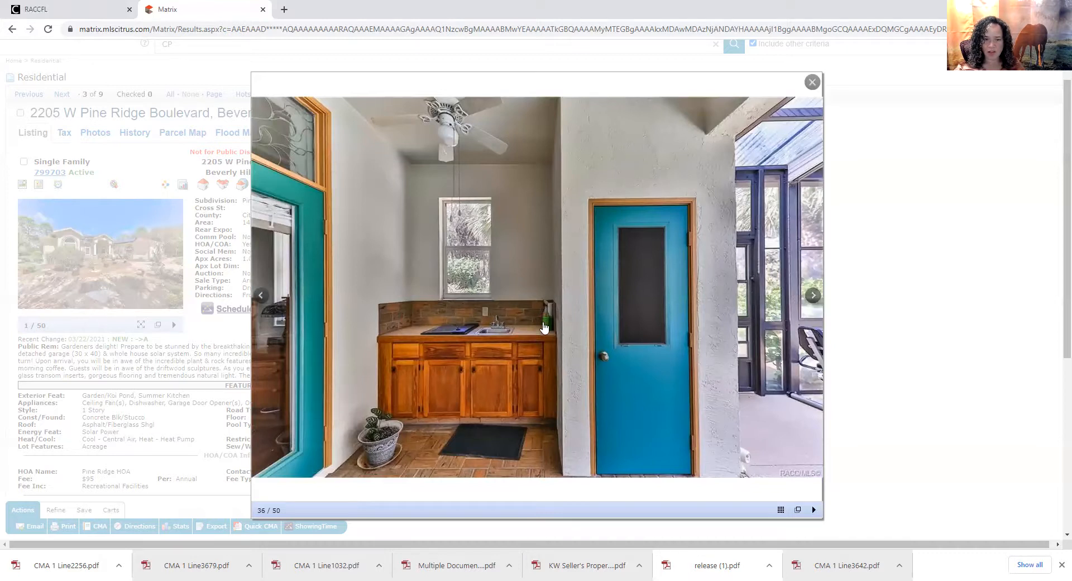
click(813, 295)
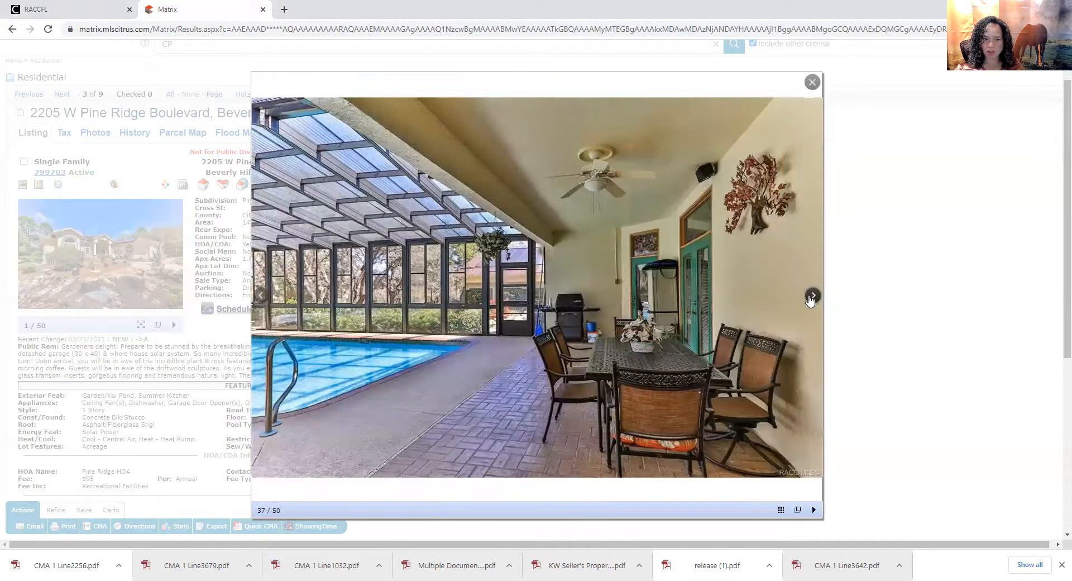
click(812, 296)
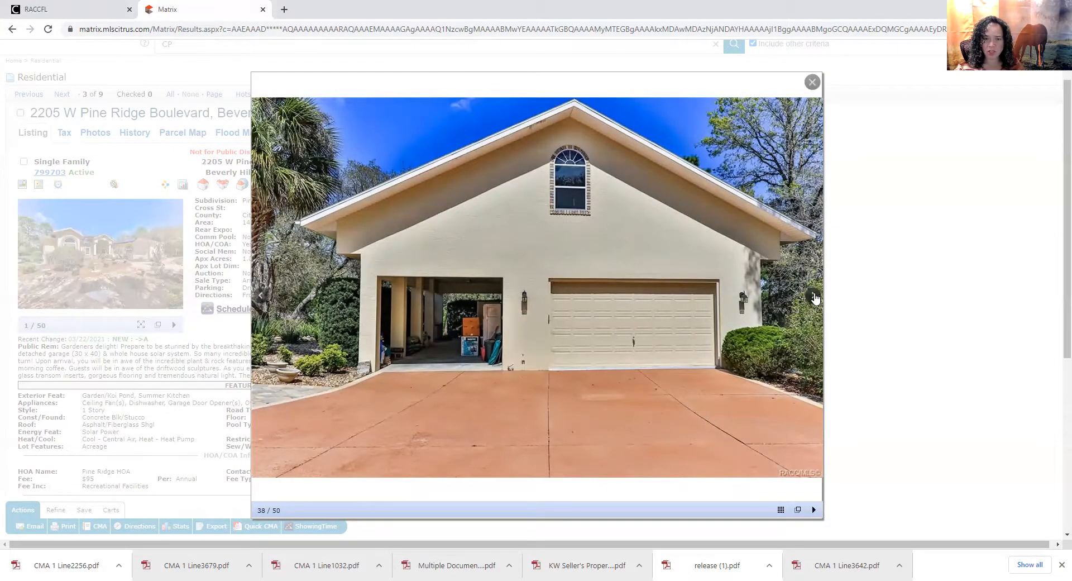
click(813, 295)
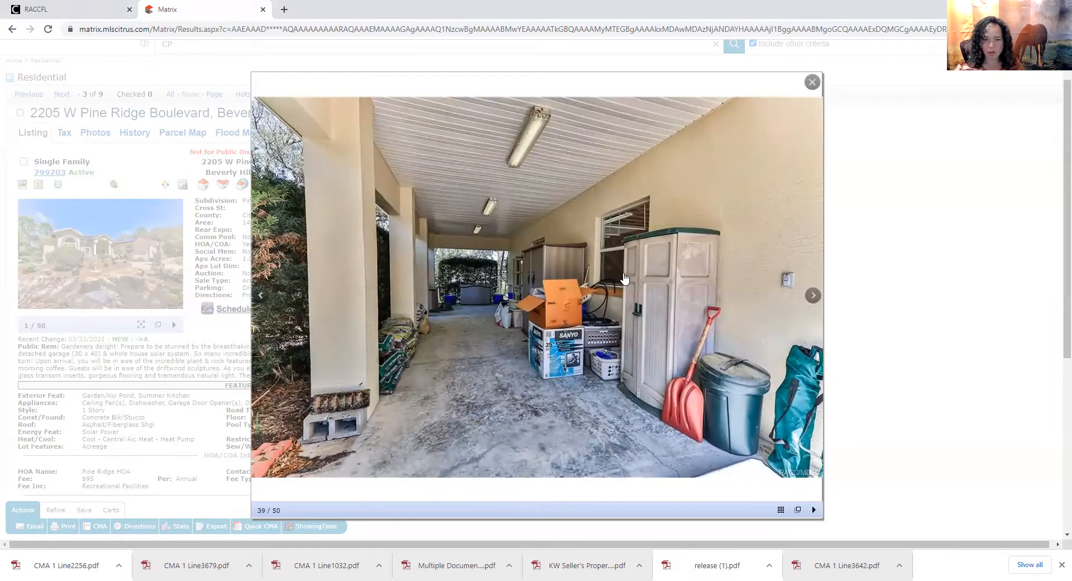
click(813, 295)
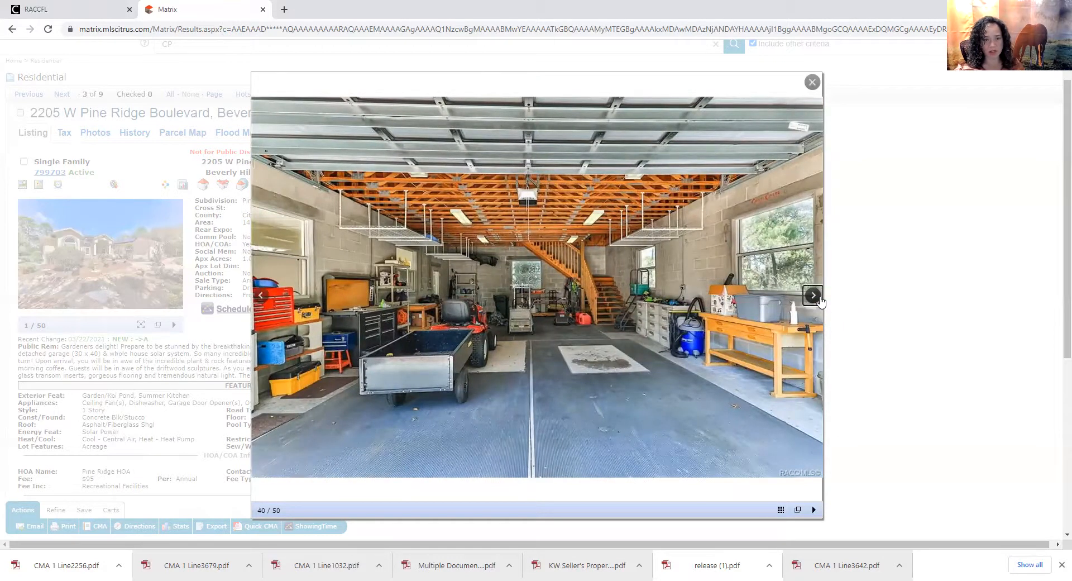
click(813, 295)
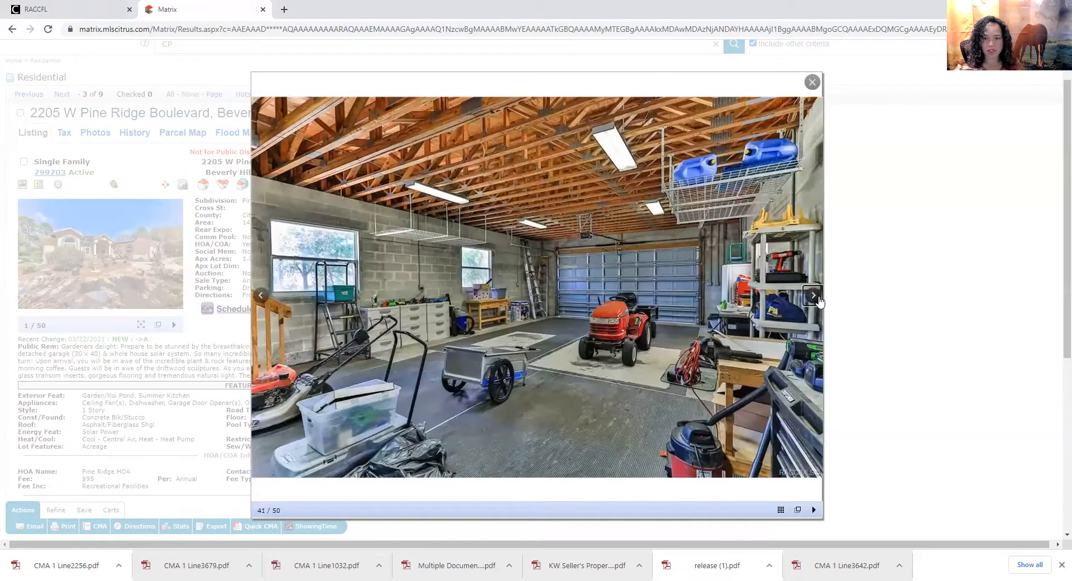
click(813, 294)
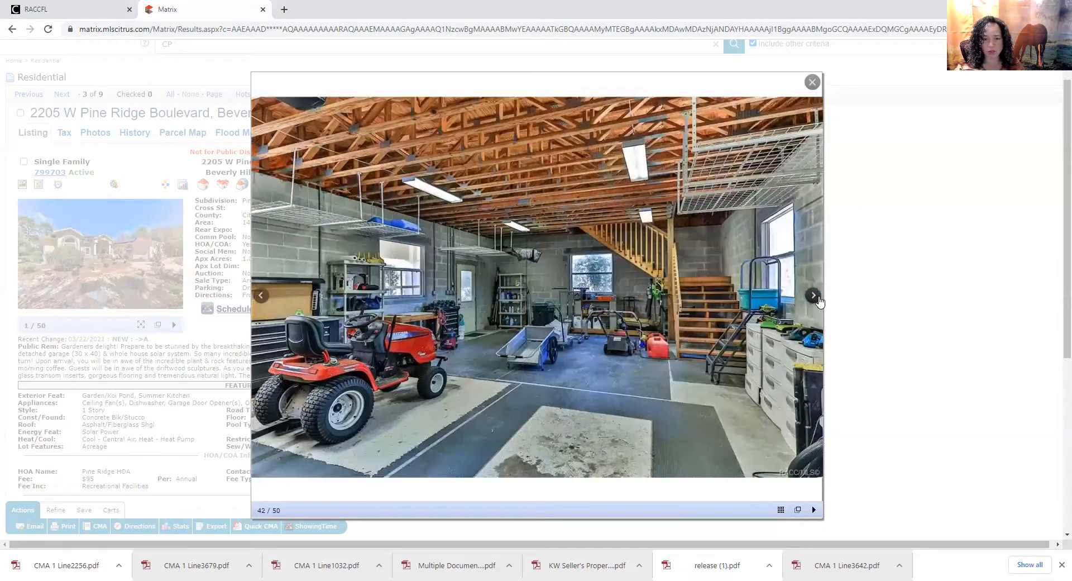
click(815, 295)
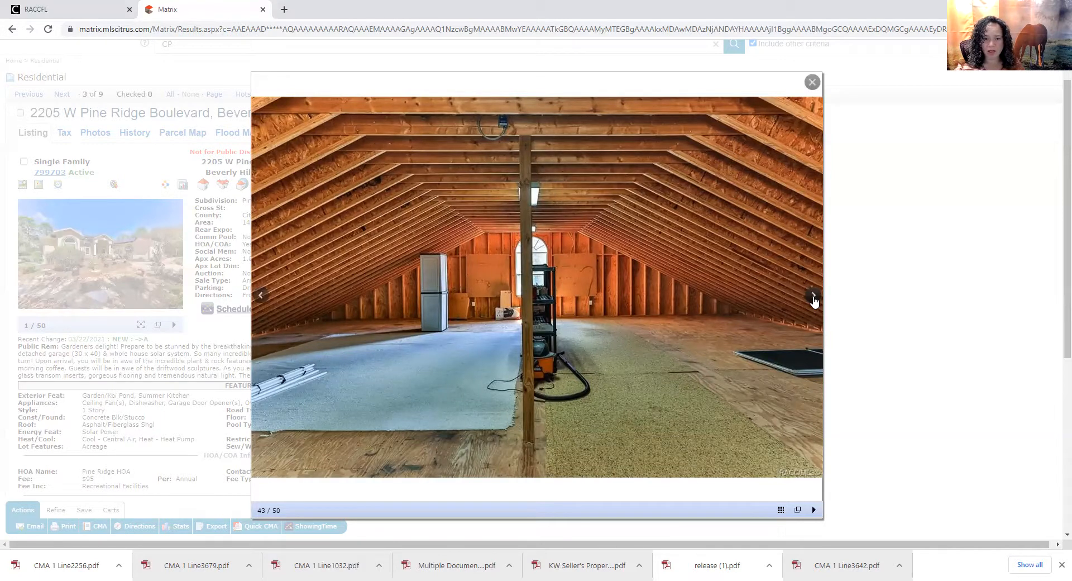
mouse_move(814, 300)
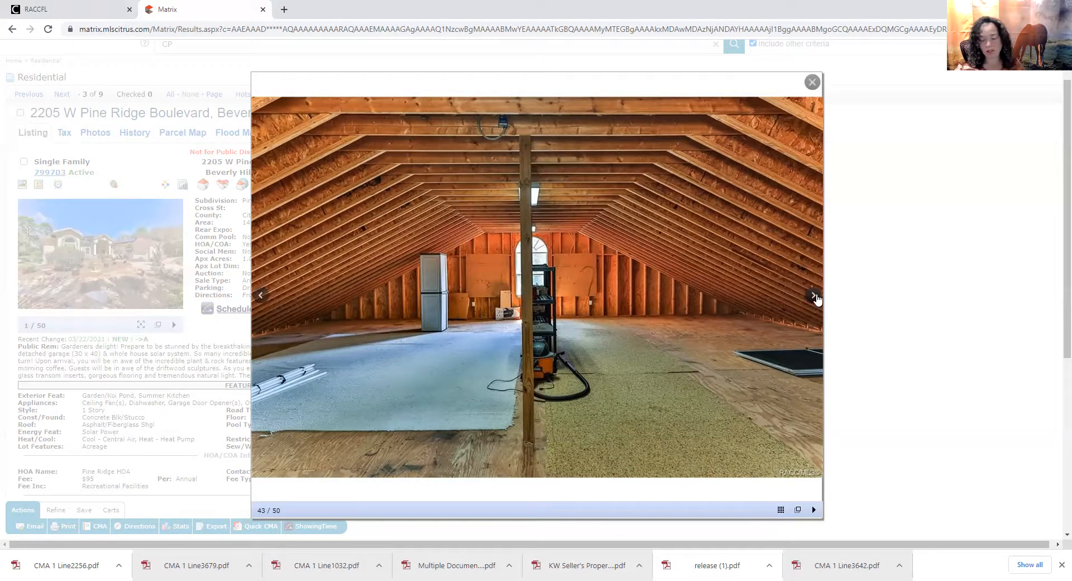
click(814, 295)
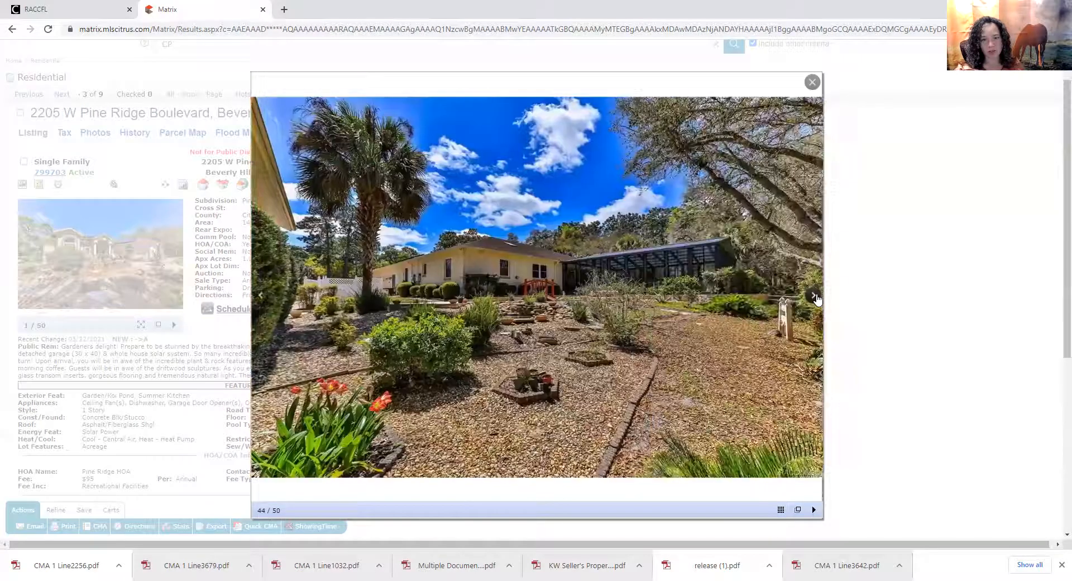
View the last yard and garden pond photos, close the gallery after photo 46, and scroll to taxes and school information
click(814, 295)
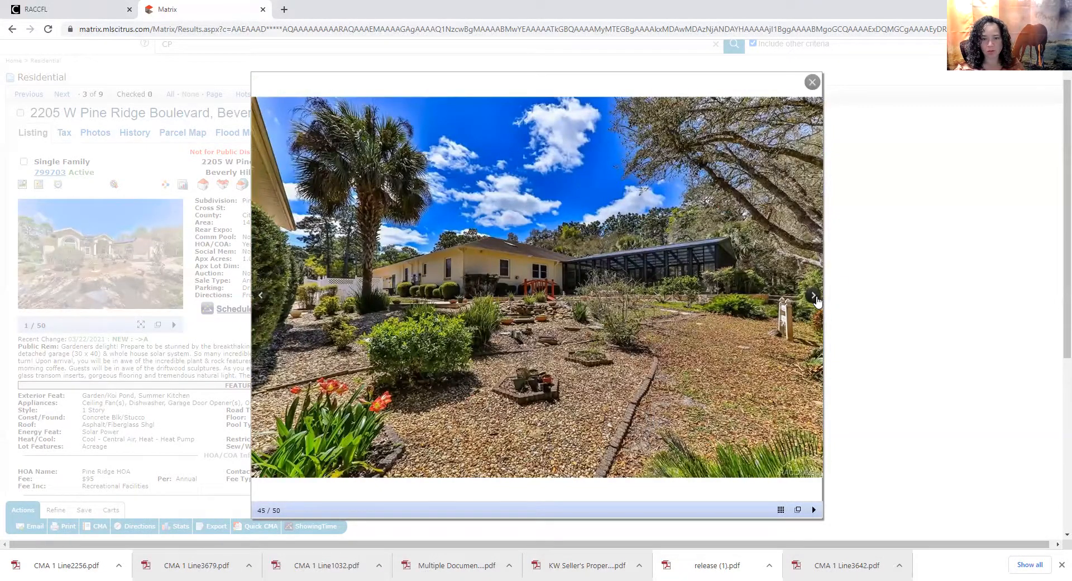
click(814, 295)
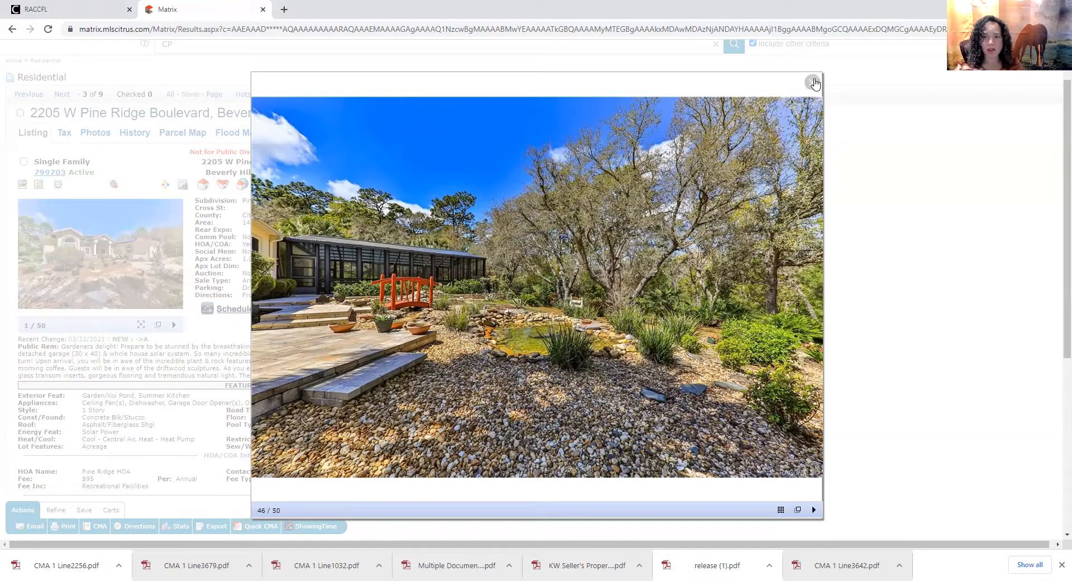
click(815, 81)
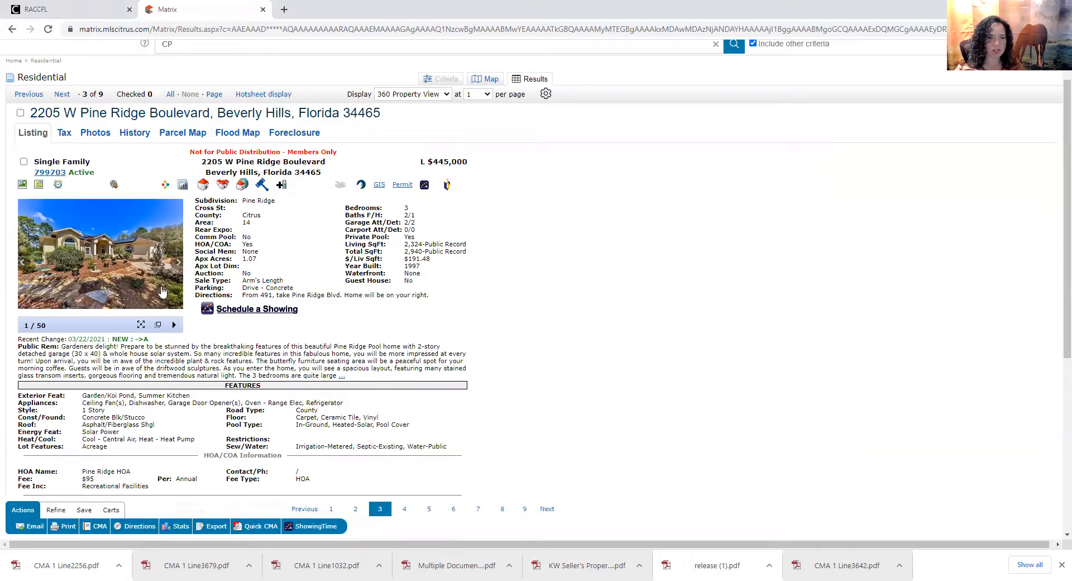
mouse_move(328, 279)
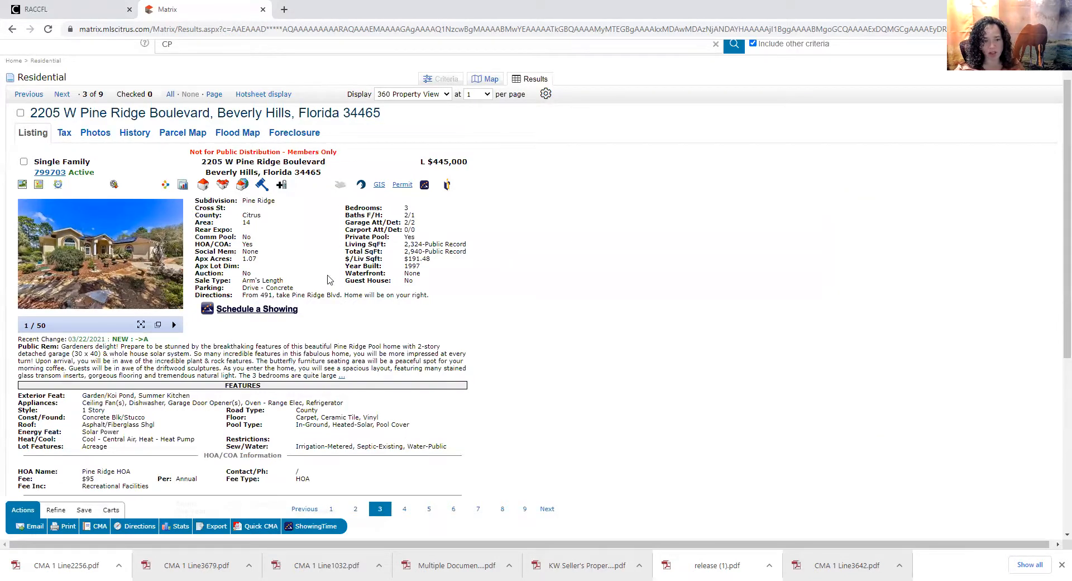
scroll(down, 3)
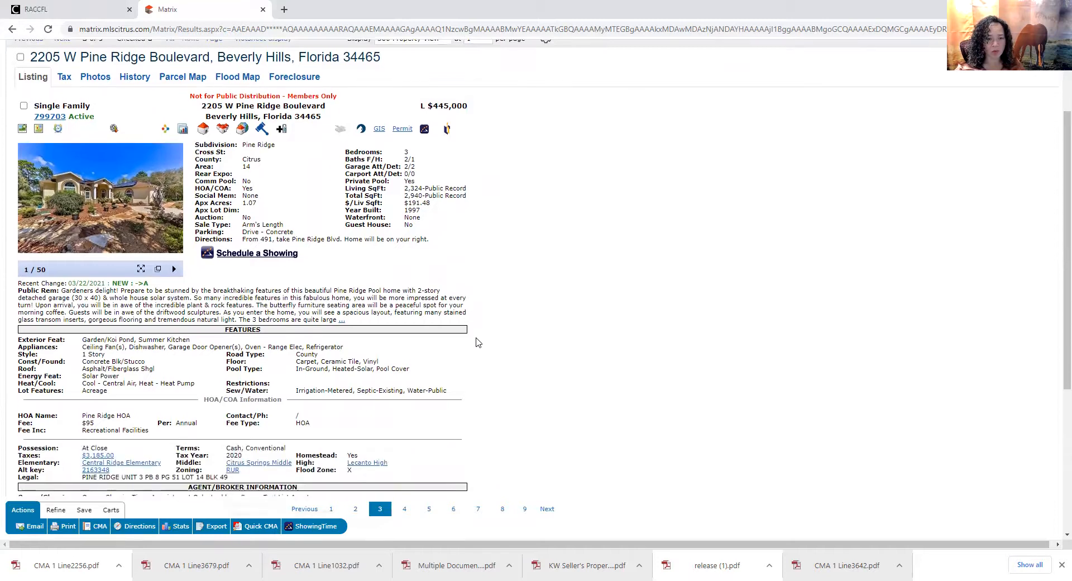